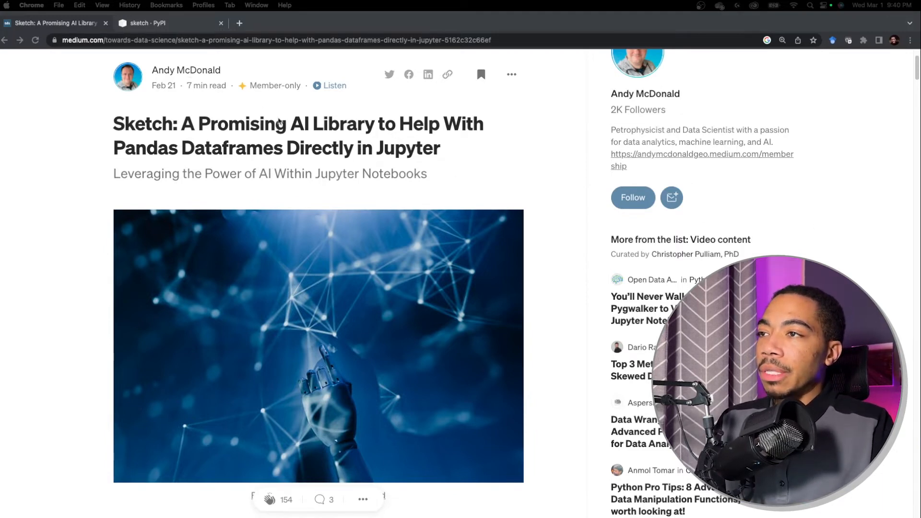
# Step: In the empty cell, set q to 'how many unique values are in the target column and what are they'
pyautogui.scroll(3)
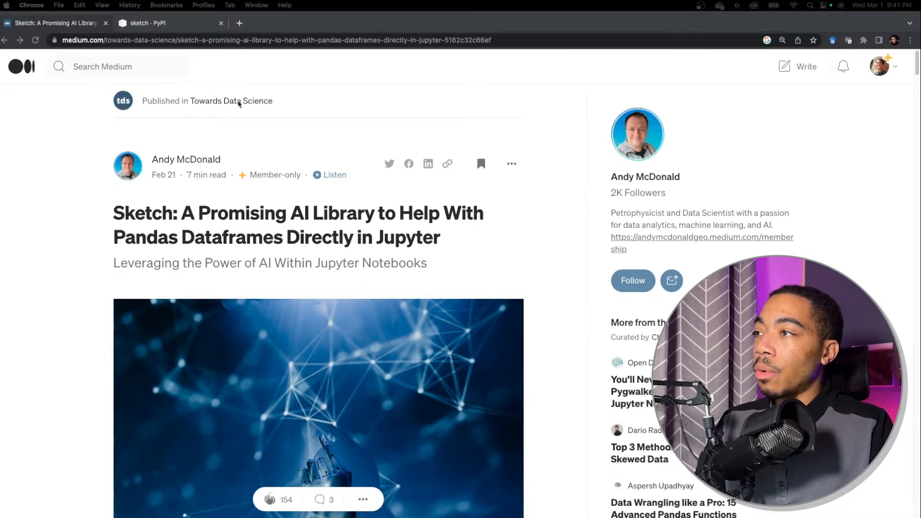
pyautogui.moveTo(127, 75)
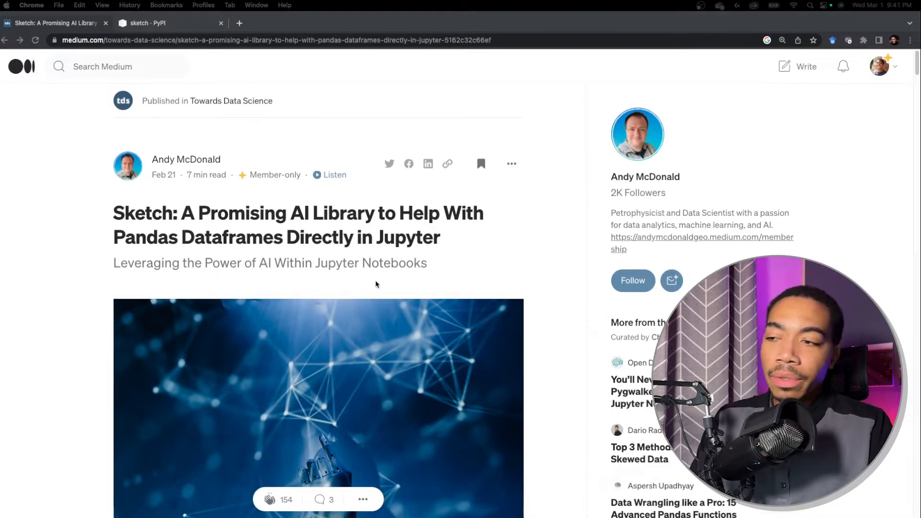
pyautogui.scroll(-3)
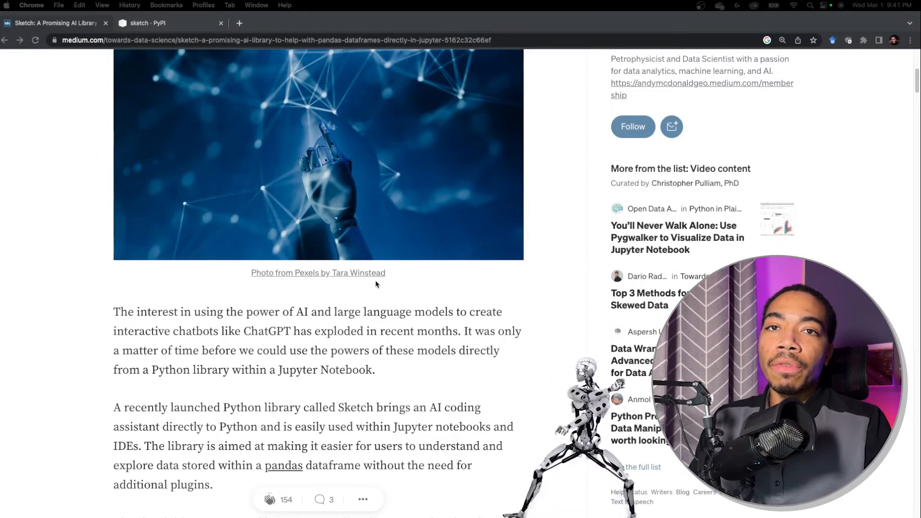
pyautogui.scroll(-3)
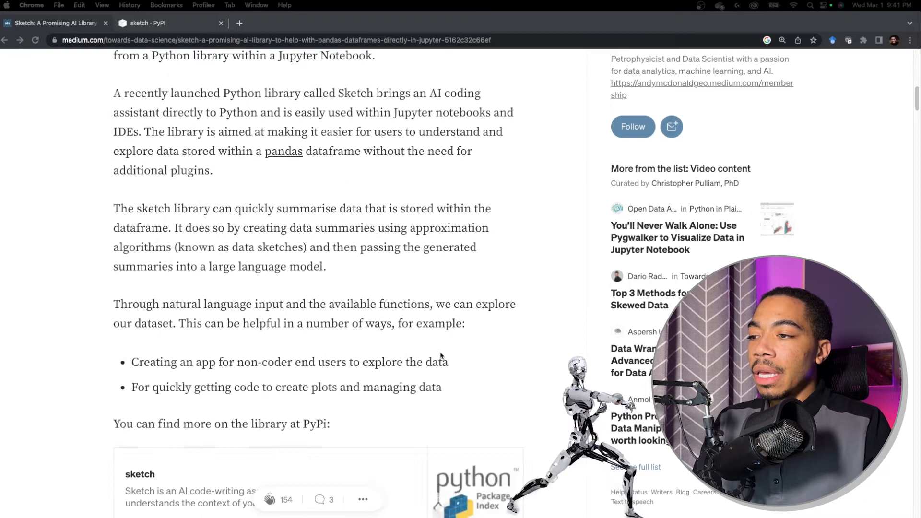
pyautogui.scroll(-3)
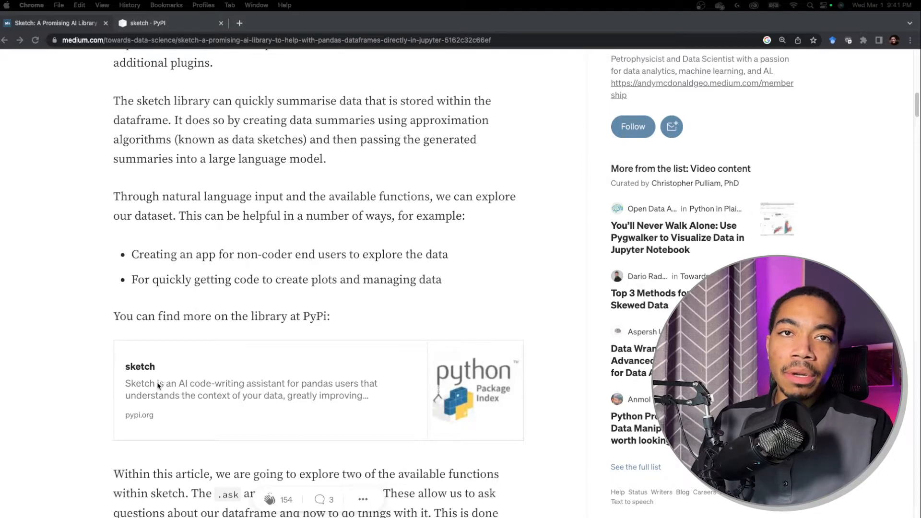
pyautogui.scroll(-3)
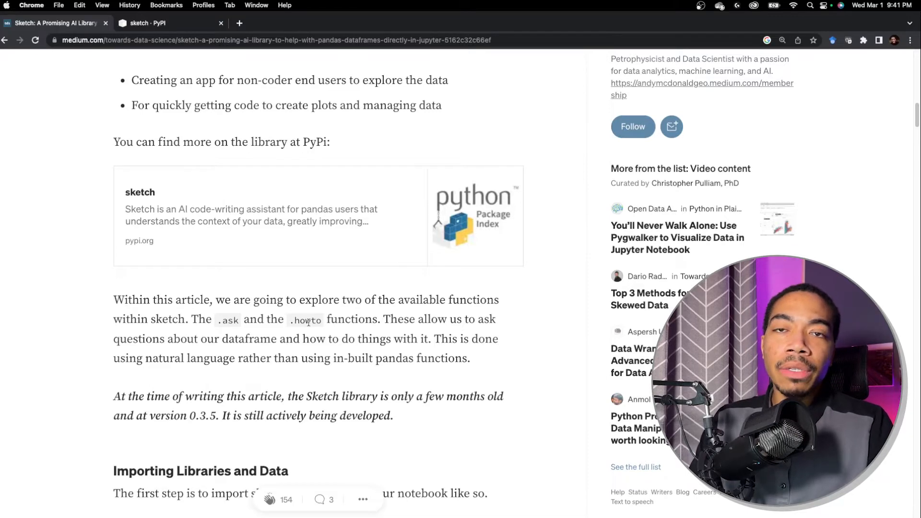
pyautogui.scroll(-3)
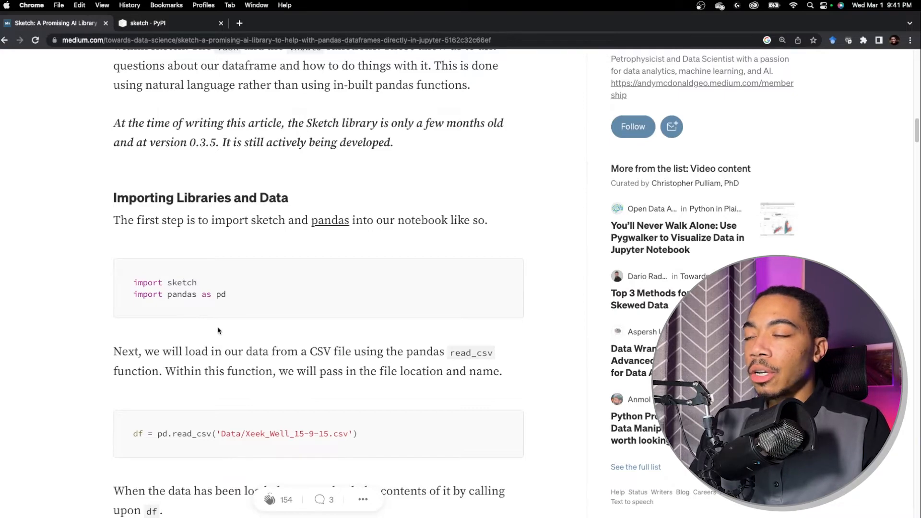
pyautogui.moveTo(551, 238)
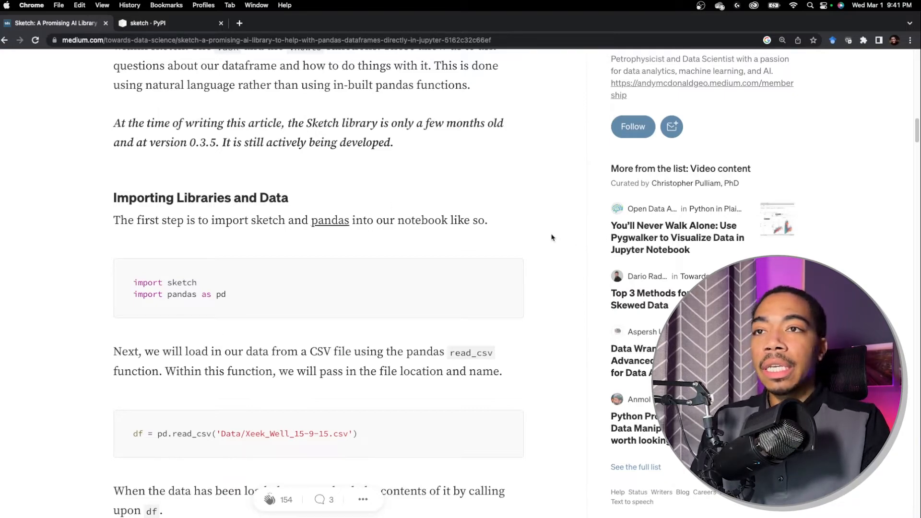
pyautogui.scroll(3)
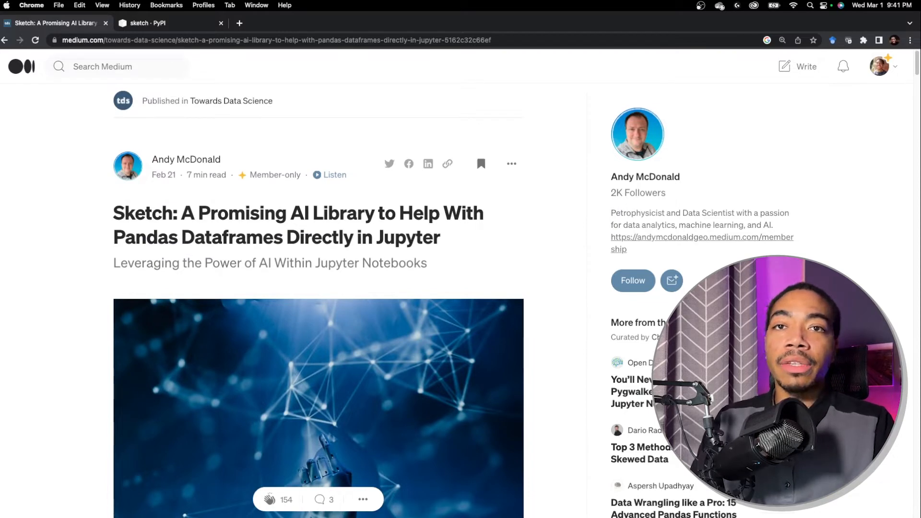
pyautogui.click(159, 23)
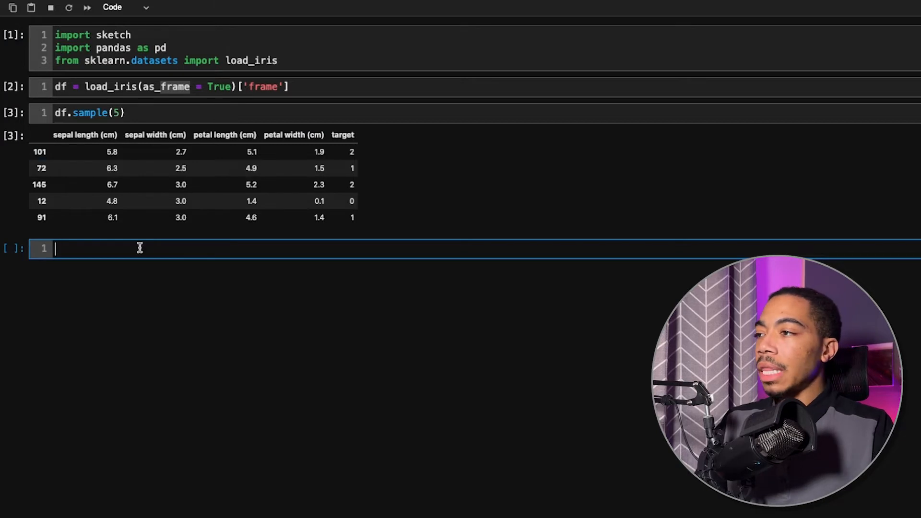
pyautogui.write('q =')
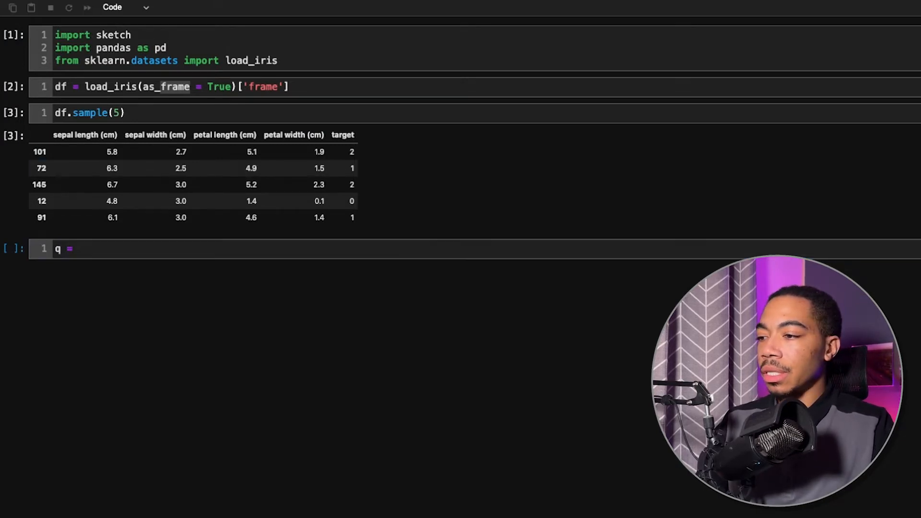
pyautogui.write("'how many unique values are in the target column and what are they'")
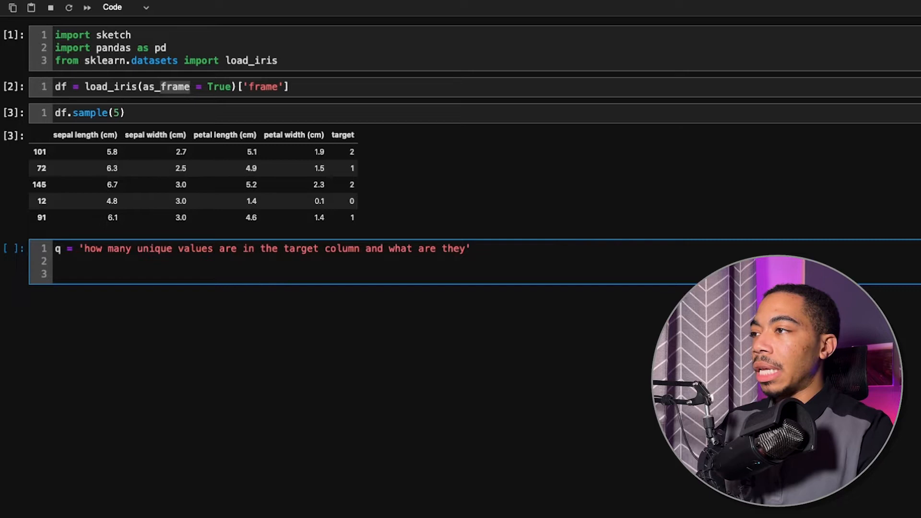
# Step: Add df.sketch.ask(q) to the cell and run it
pyautogui.write('df.')
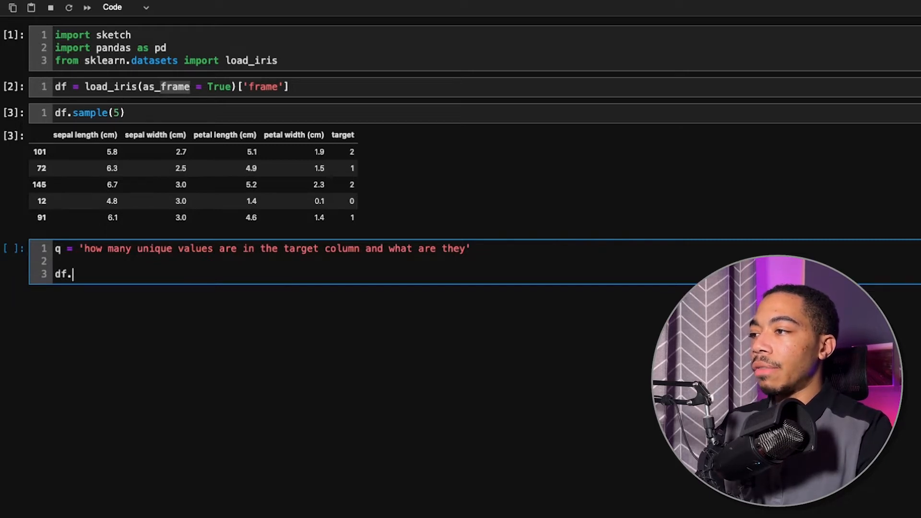
pyautogui.write('sket')
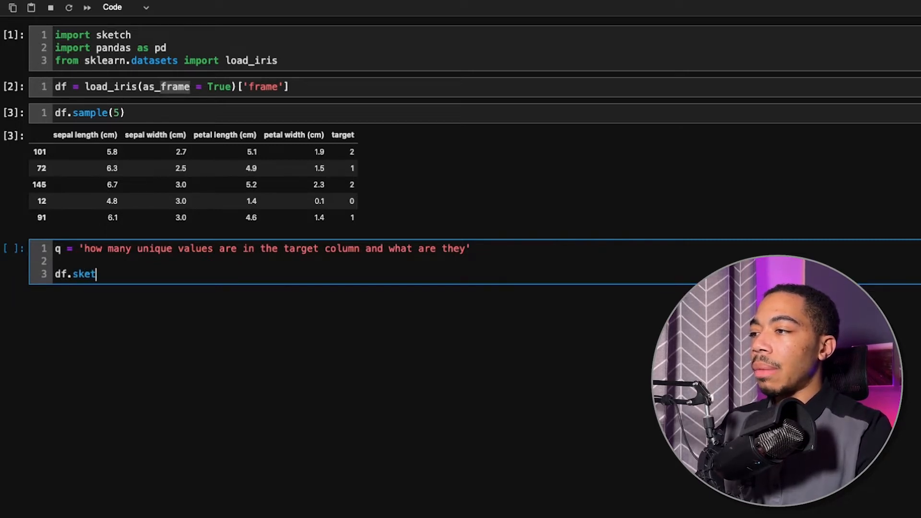
pyautogui.write('ch.as')
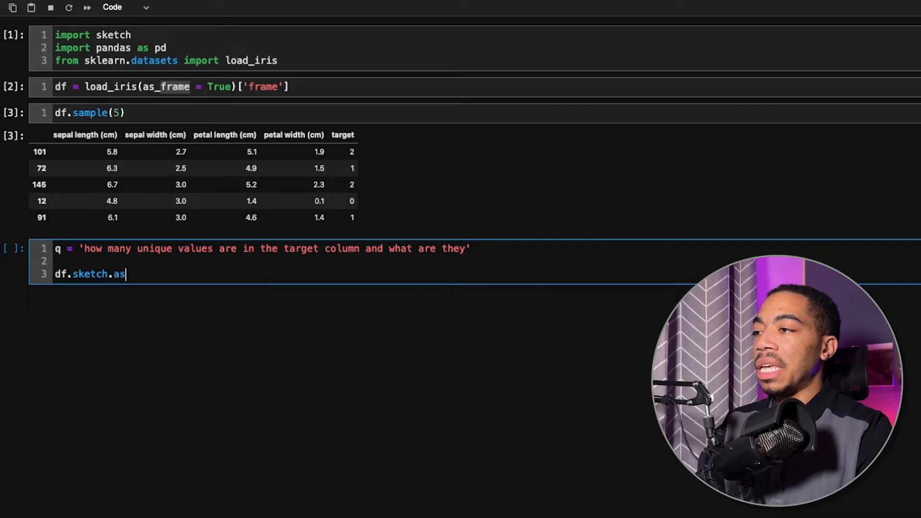
pyautogui.write('k()')
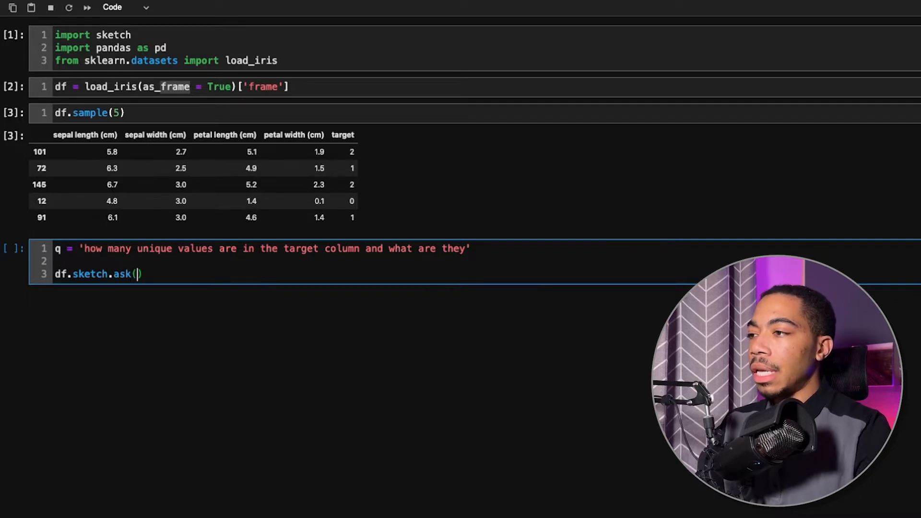
pyautogui.write('q')
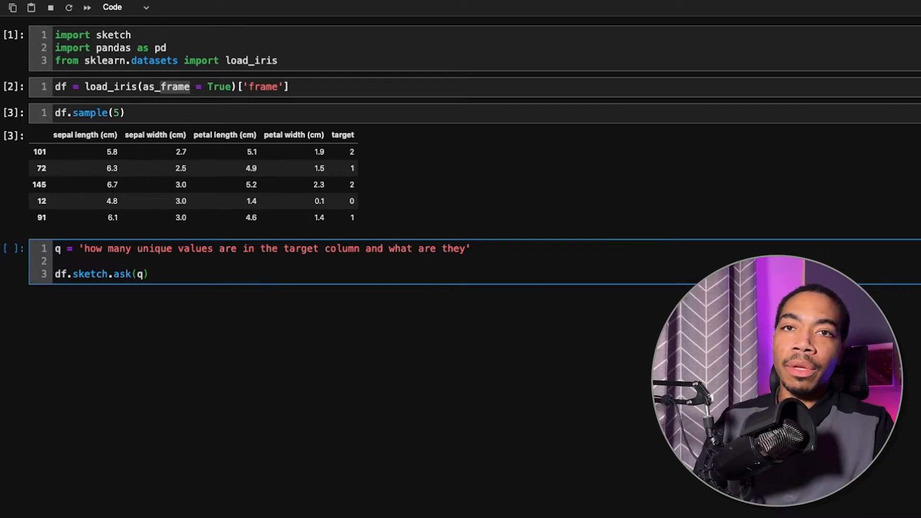
pyautogui.press('Shift+Enter')
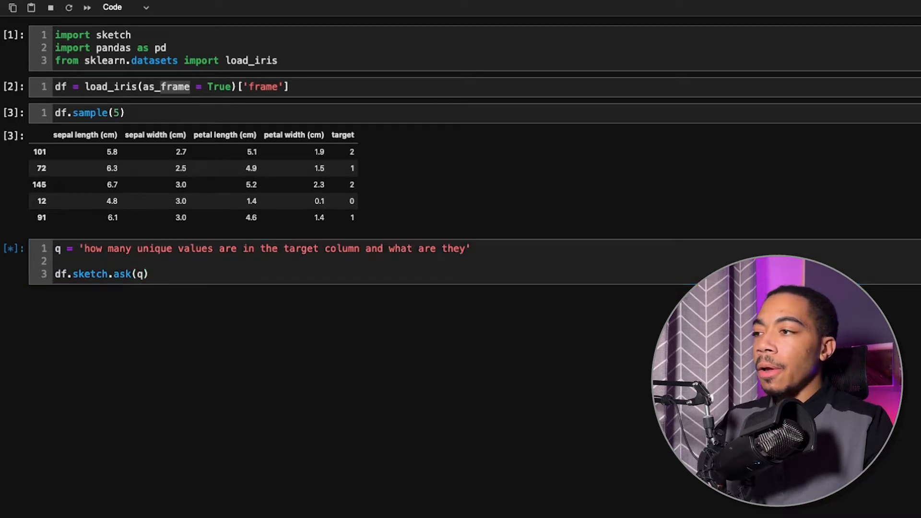
# Step: Scroll down to read Sketch's answer: 3 unique target values, 0, 1 and 2
pyautogui.scroll(-3)
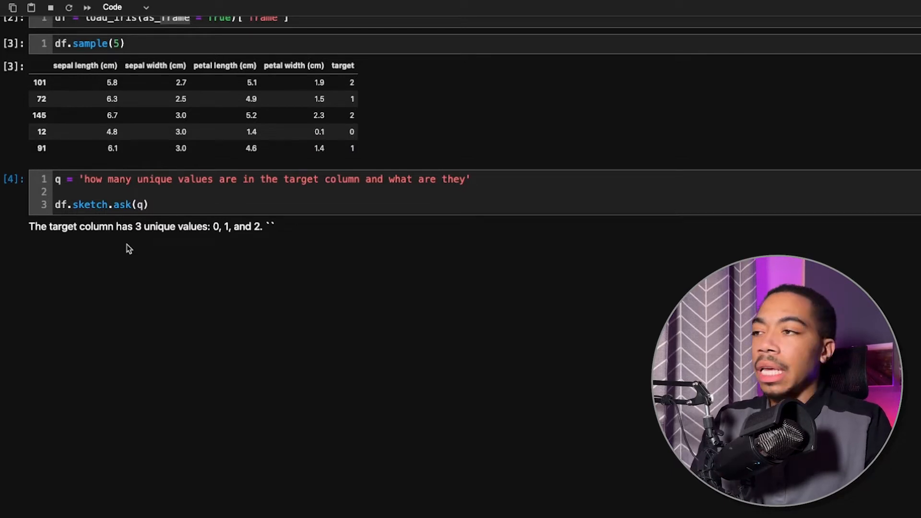
pyautogui.moveTo(270, 236)
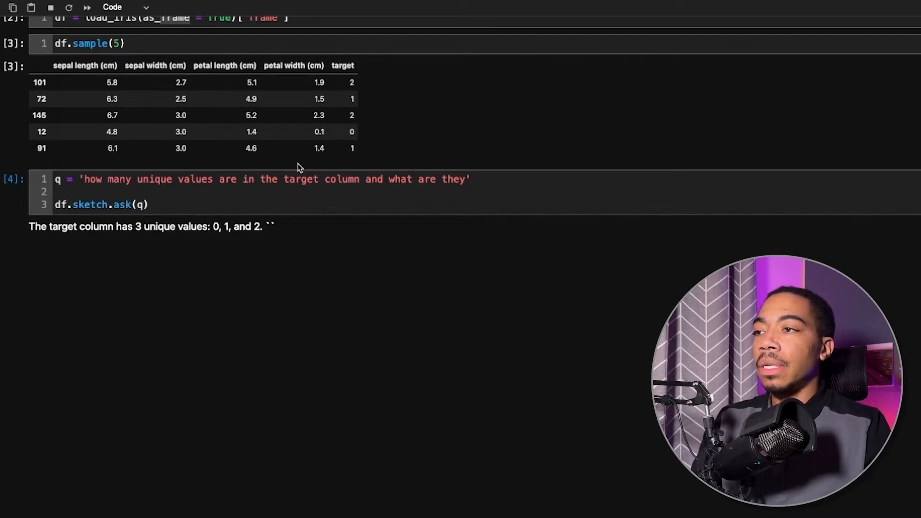
pyautogui.moveTo(152, 237)
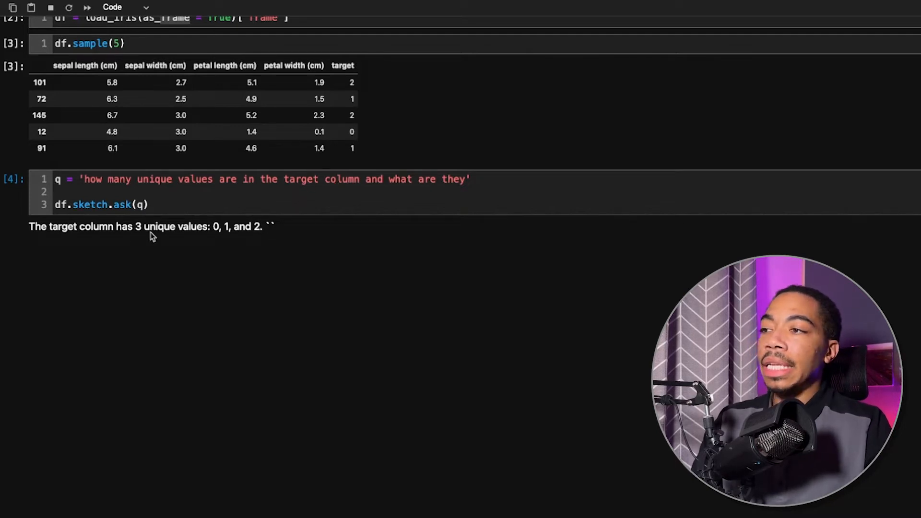
pyautogui.moveTo(251, 210)
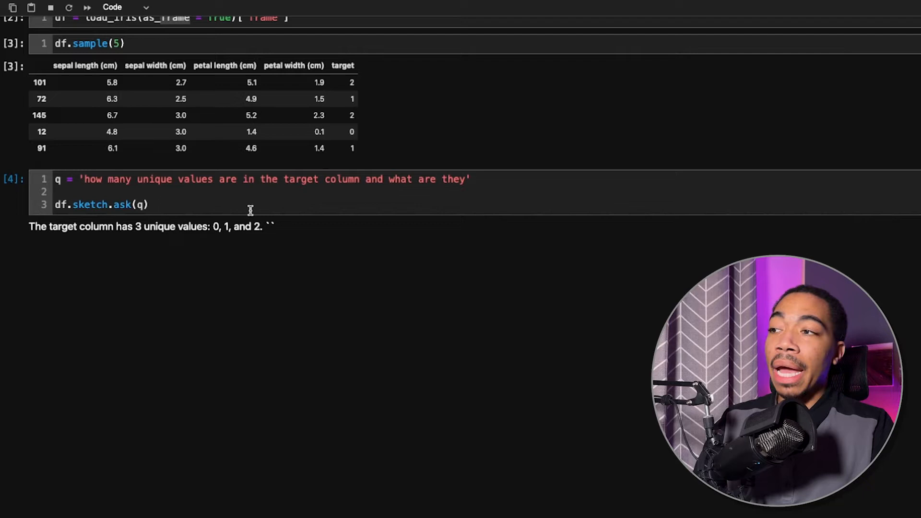
# Step: Switch the copied query to df.sketch.howto(q) and review the generated code printing [0 1 2]
pyautogui.click(32, 179)
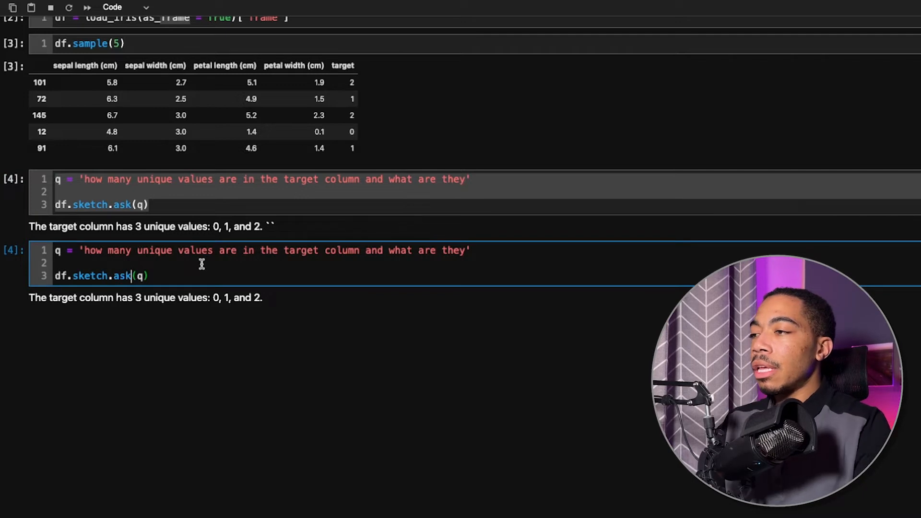
pyautogui.write('howto')
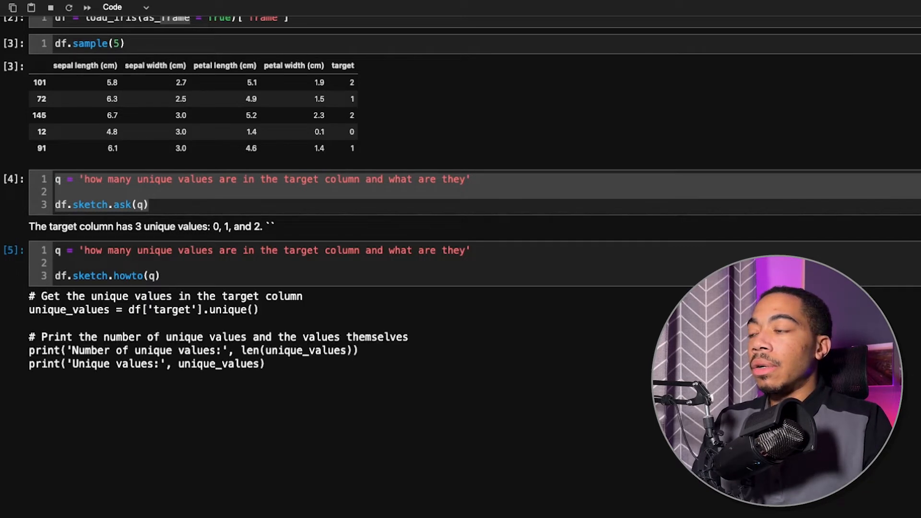
pyautogui.scroll(3)
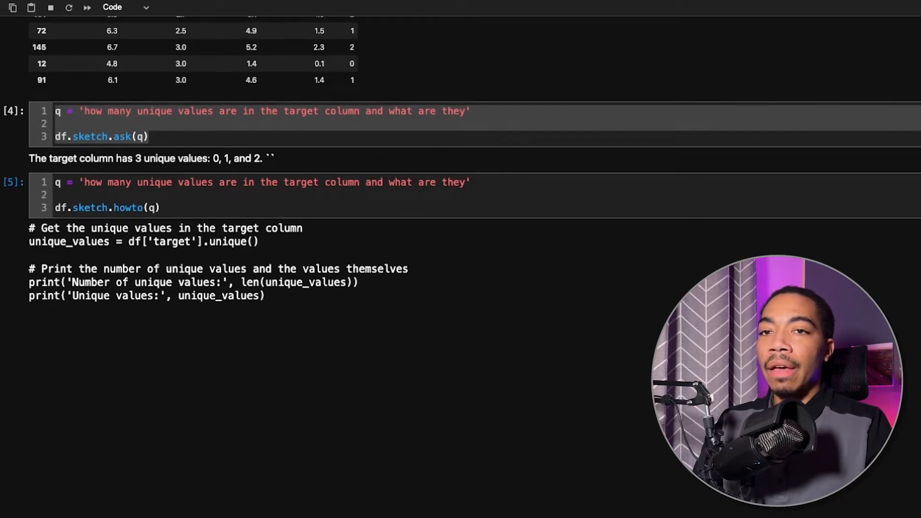
pyautogui.hscroll(3)
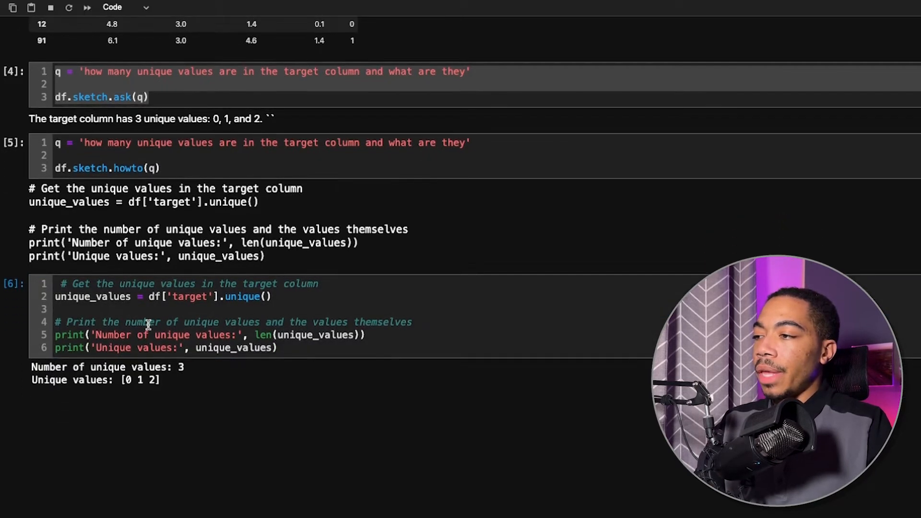
pyautogui.scroll(-3)
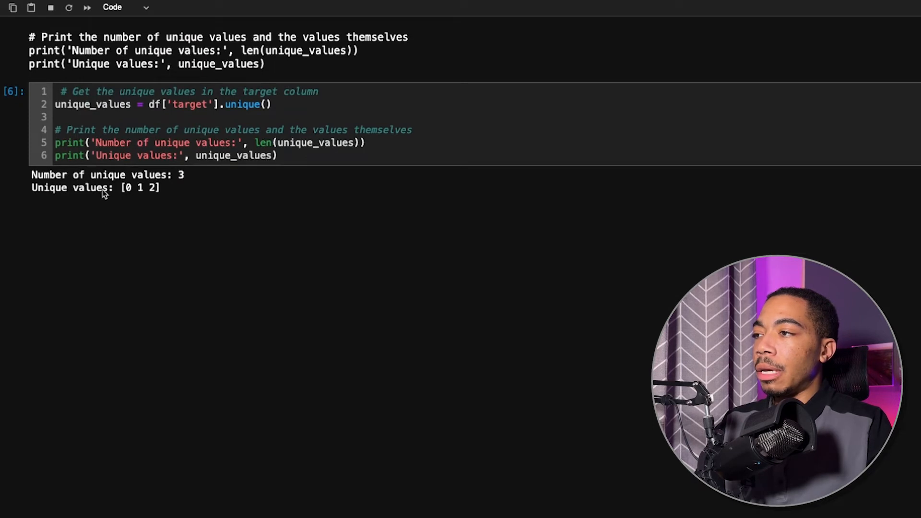
pyautogui.moveTo(96, 198)
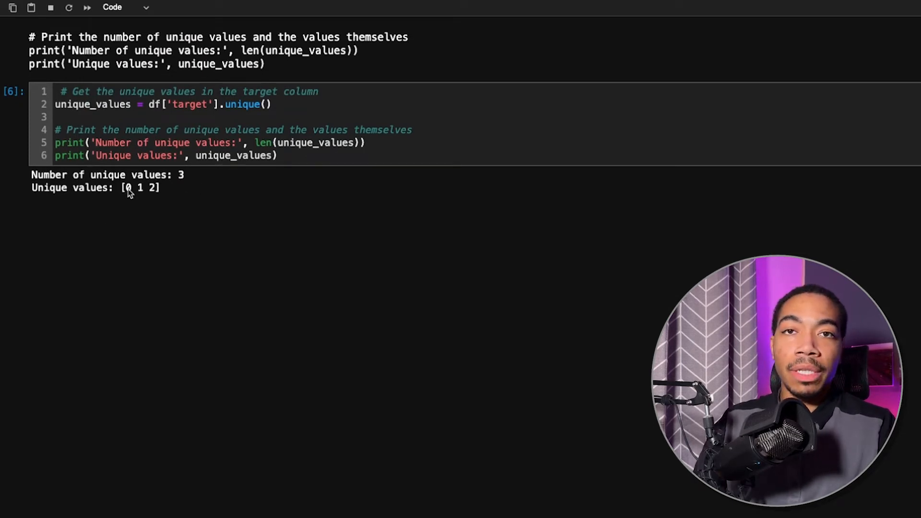
pyautogui.scroll(3)
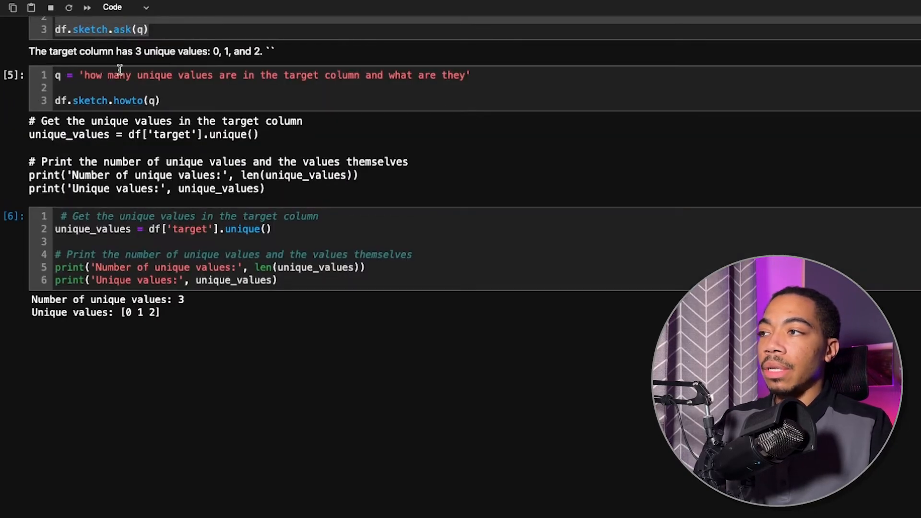
# Step: Ask Sketch 'what is the maximum value in each column in the dataframe df?' using df.sketch.ask(q)
pyautogui.click(398, 255)
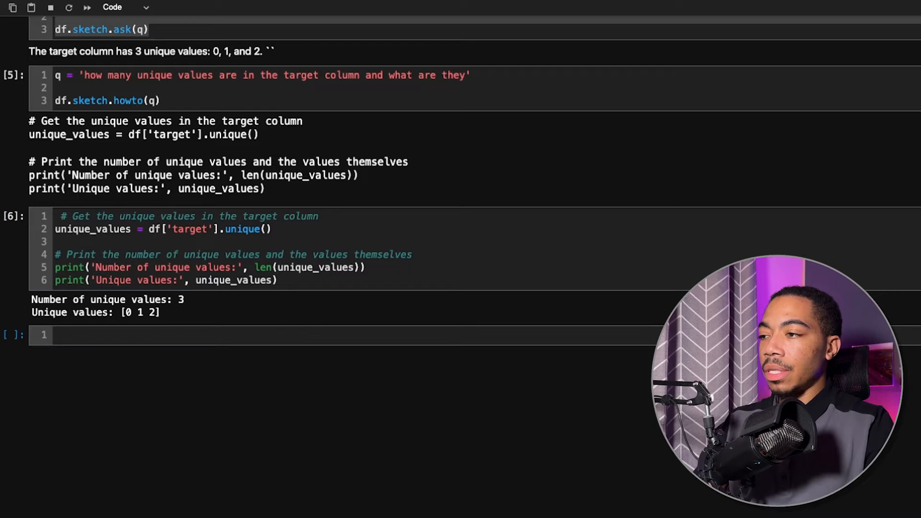
pyautogui.write("q = 'what is the maximum value in each column in the dataframe df?'")
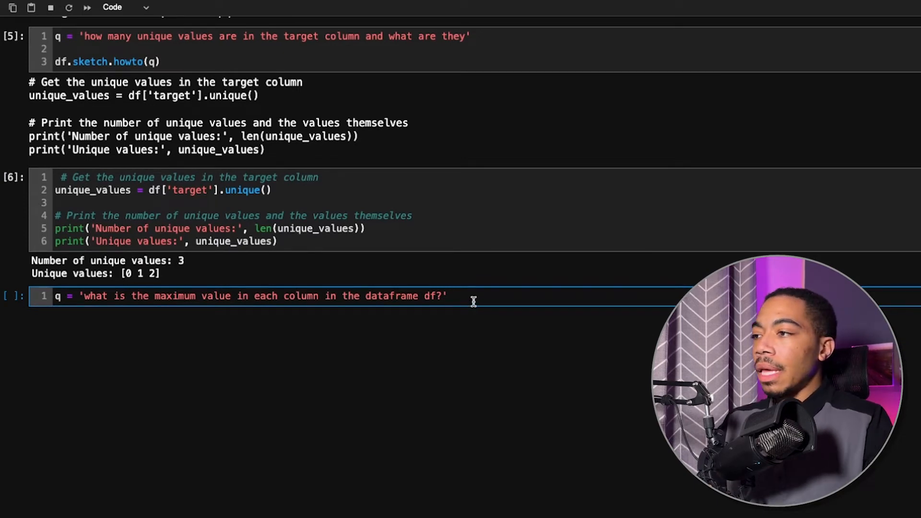
pyautogui.write('s')
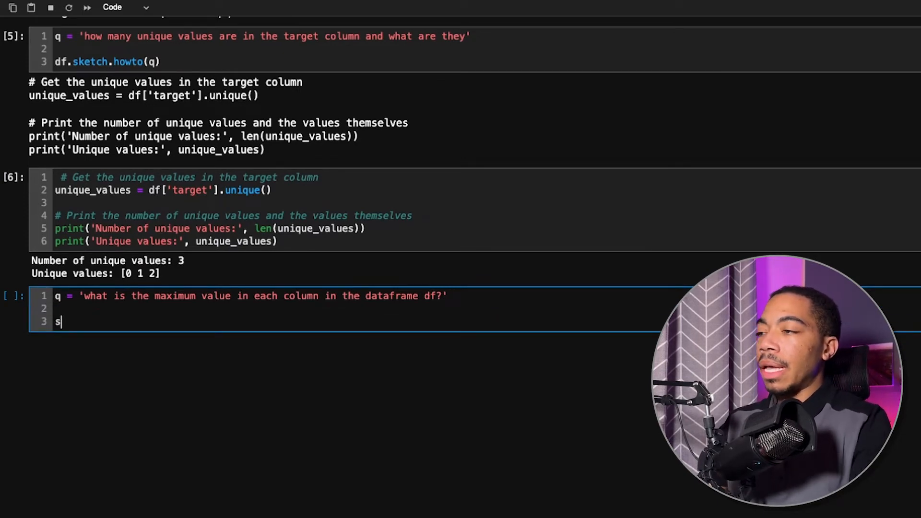
pyautogui.write('df.sket')
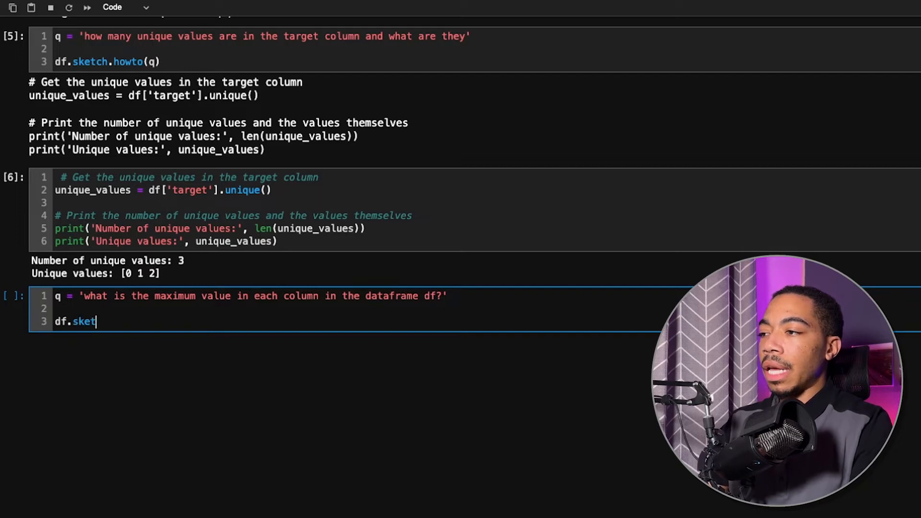
pyautogui.write('ch.ask()')
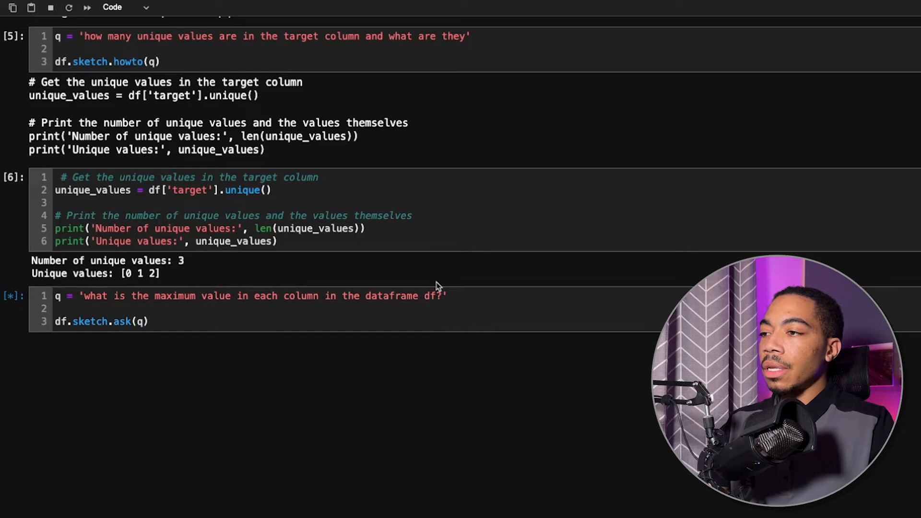
pyautogui.scroll(-3)
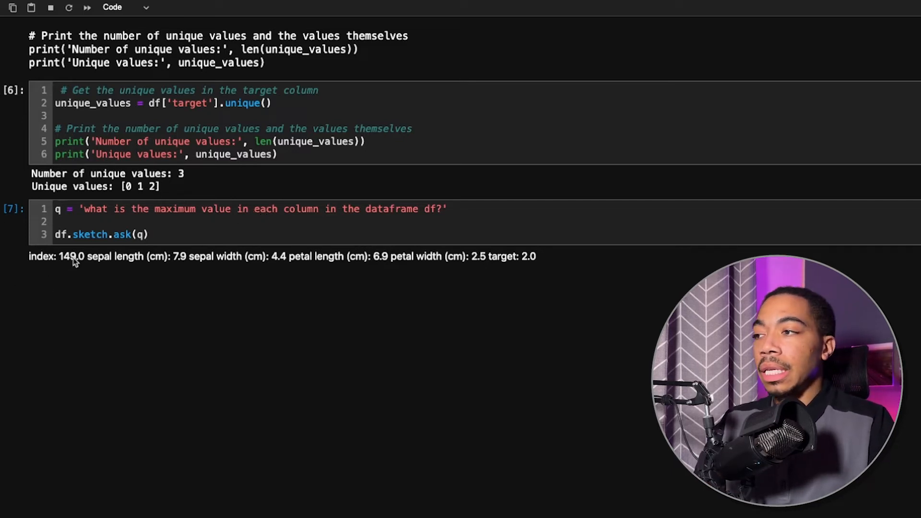
pyautogui.moveTo(121, 259)
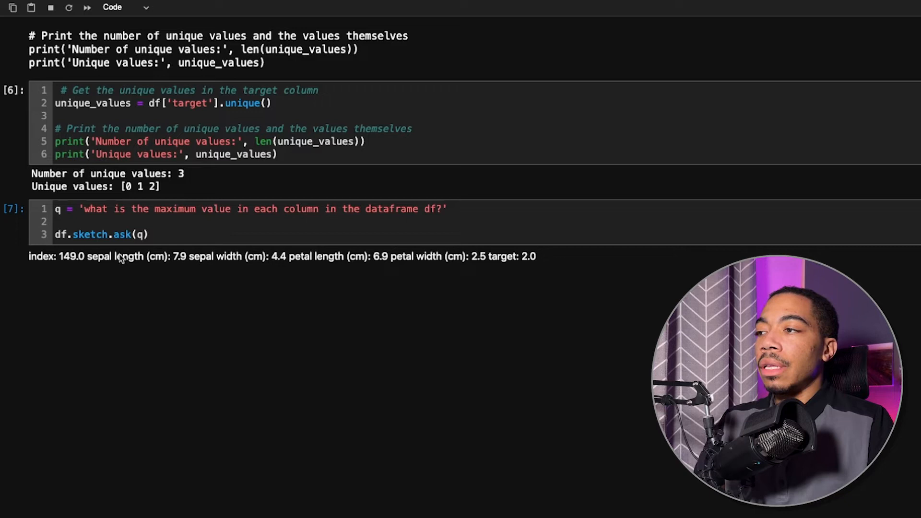
pyautogui.moveTo(463, 276)
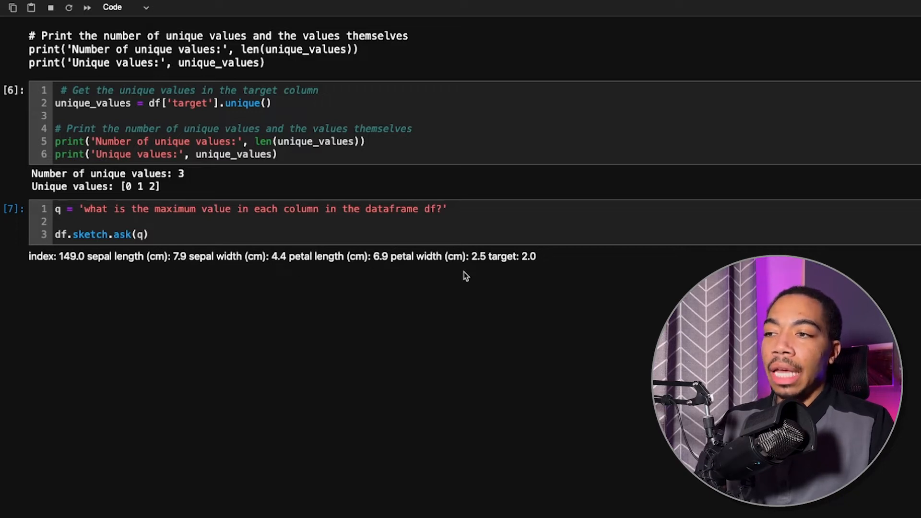
pyautogui.moveTo(473, 273)
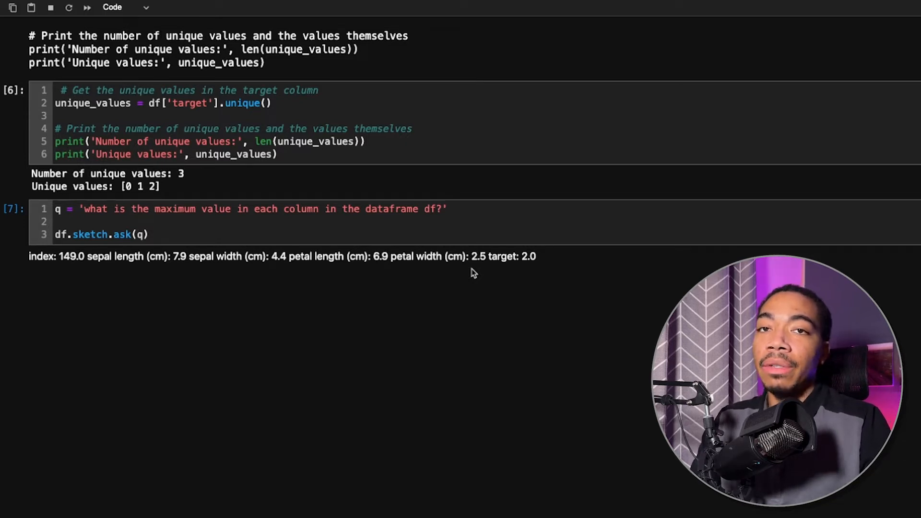
pyautogui.moveTo(194, 233)
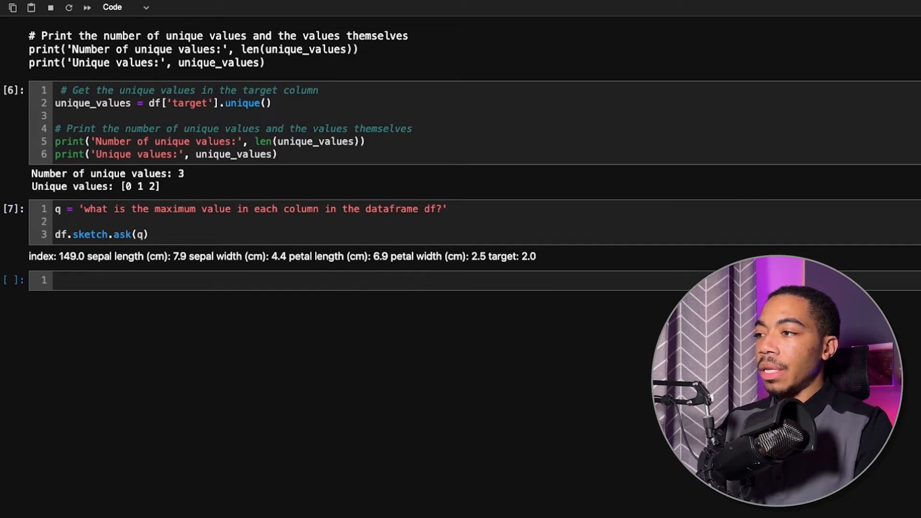
# Step: Run df.max() to list column maximums 7.9, 4.4, 6.9, 2.5 and 2.0
pyautogui.write('df.max')
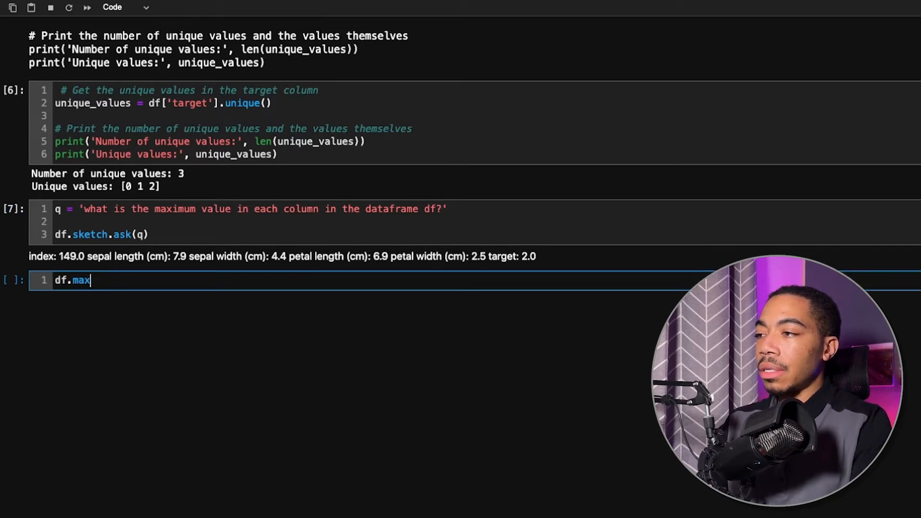
pyautogui.press('shift+enter')
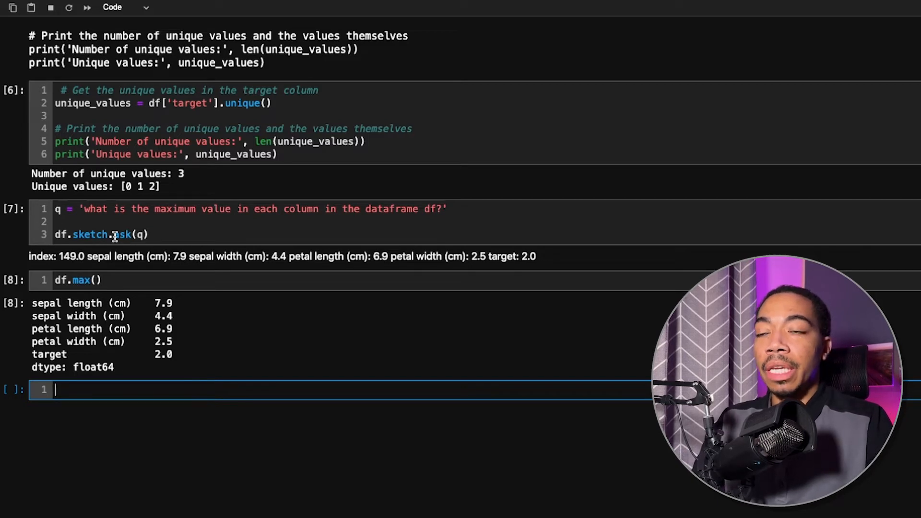
pyautogui.scroll(-3)
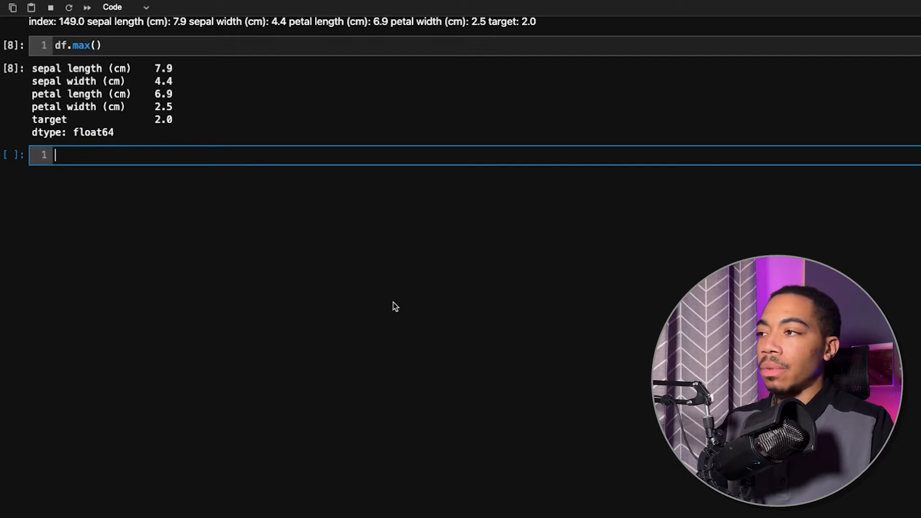
# Step: Run df.sketch.howto(q) with q = 'how do make df columns cleaner?'
pyautogui.write("q = 'how do make df columns cleaner?'")
pyautogui.write('df.ske')
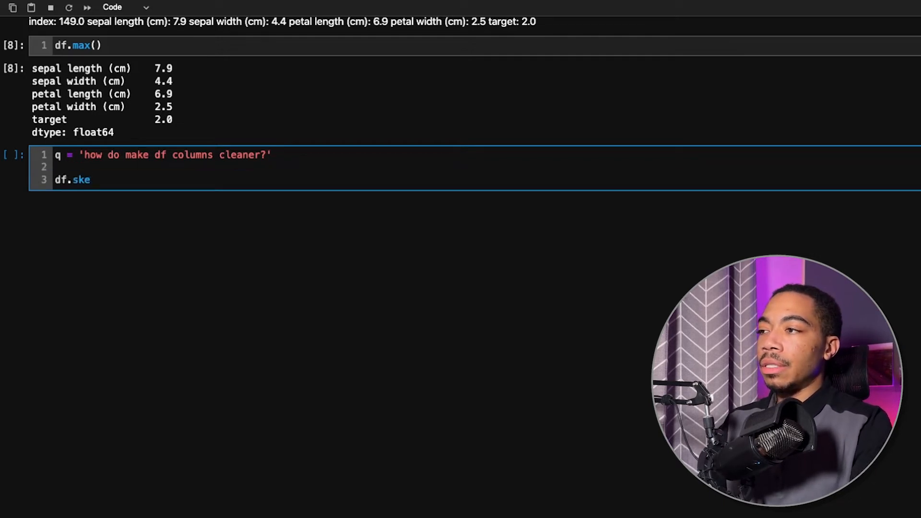
pyautogui.write('tch.hot')
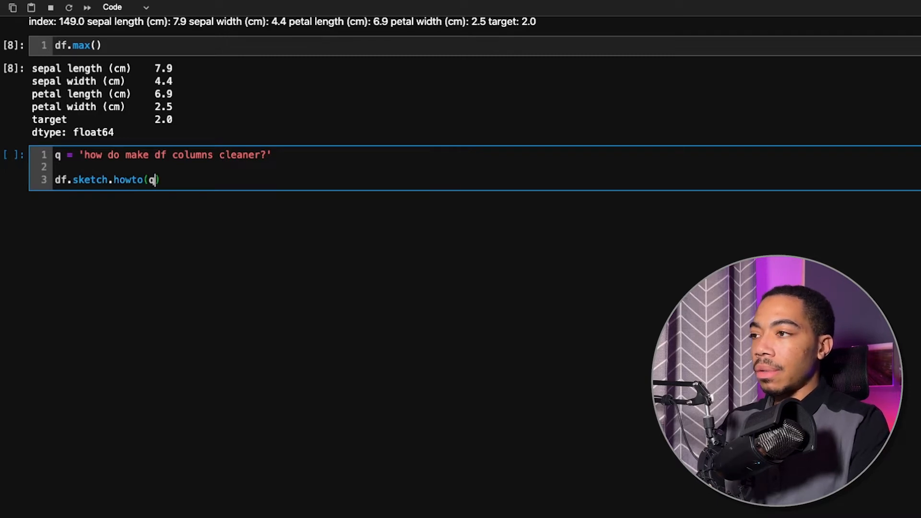
pyautogui.press('Shift+Enter')
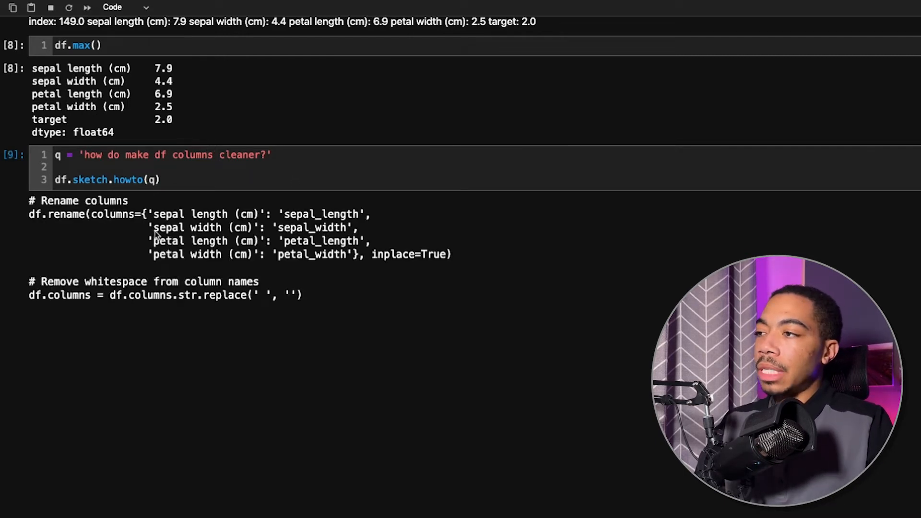
pyautogui.moveTo(103, 217)
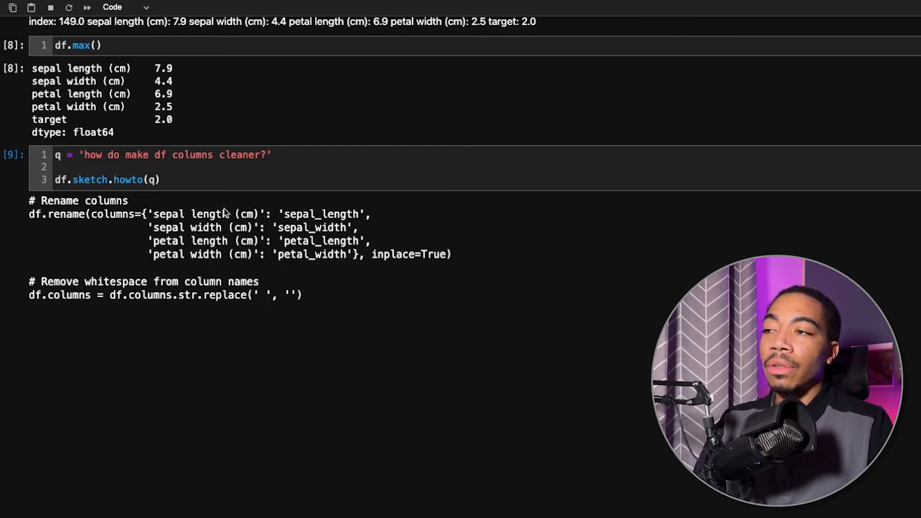
pyautogui.moveTo(246, 238)
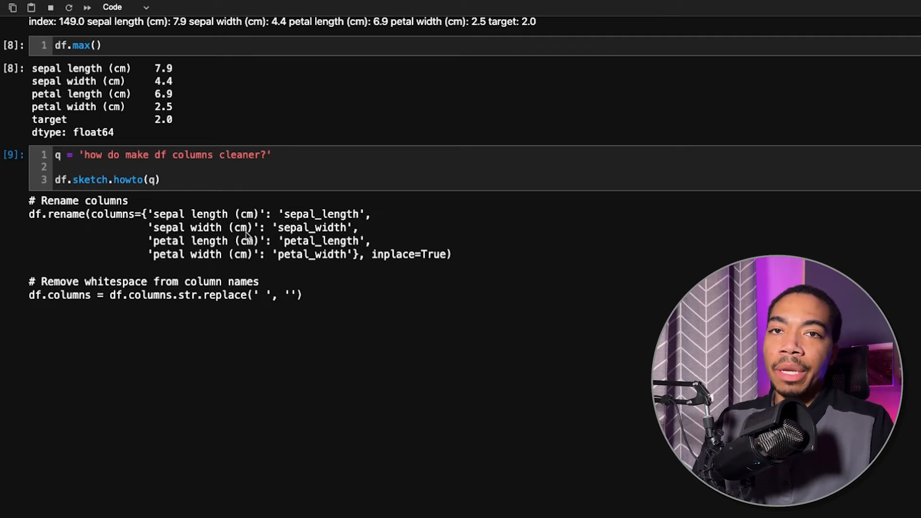
pyautogui.moveTo(403, 260)
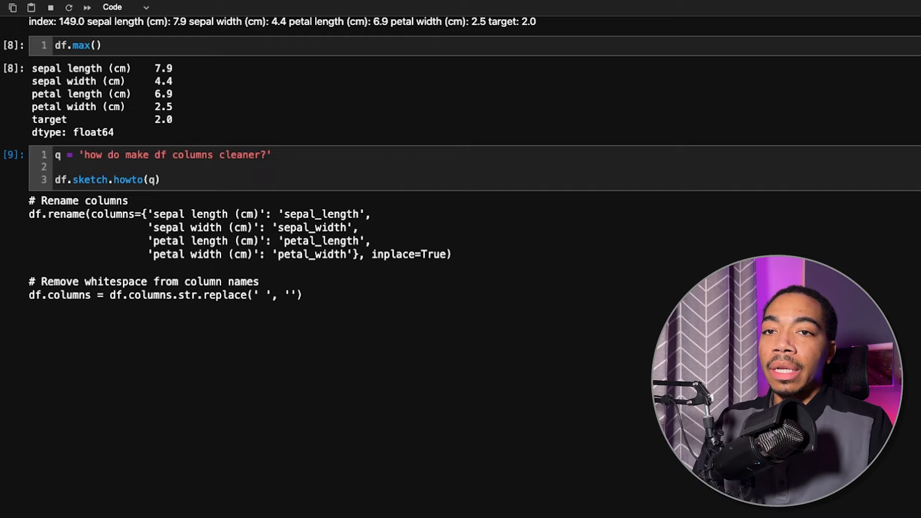
pyautogui.moveTo(325, 298)
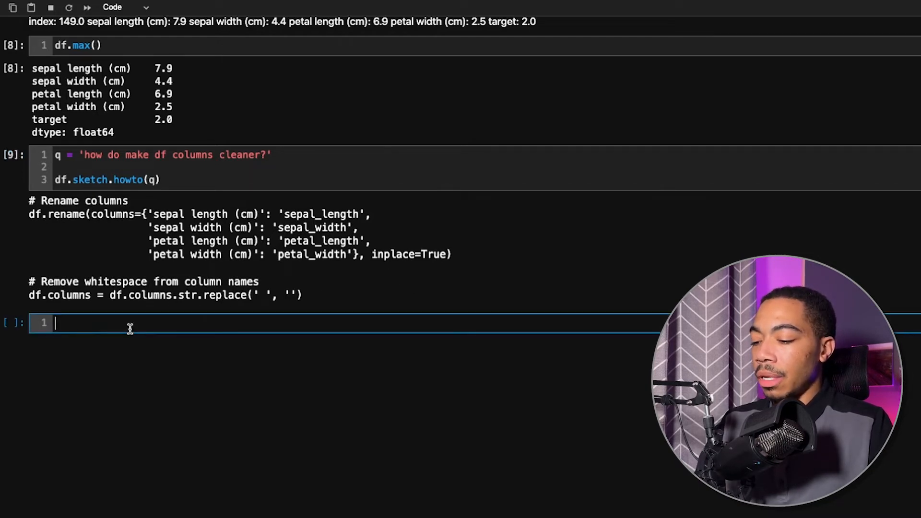
# Step: Run the pasted rename code with df.head(), then begin the sepal_length vs petal_width hexplot question
pyautogui.press('ctrl+v')
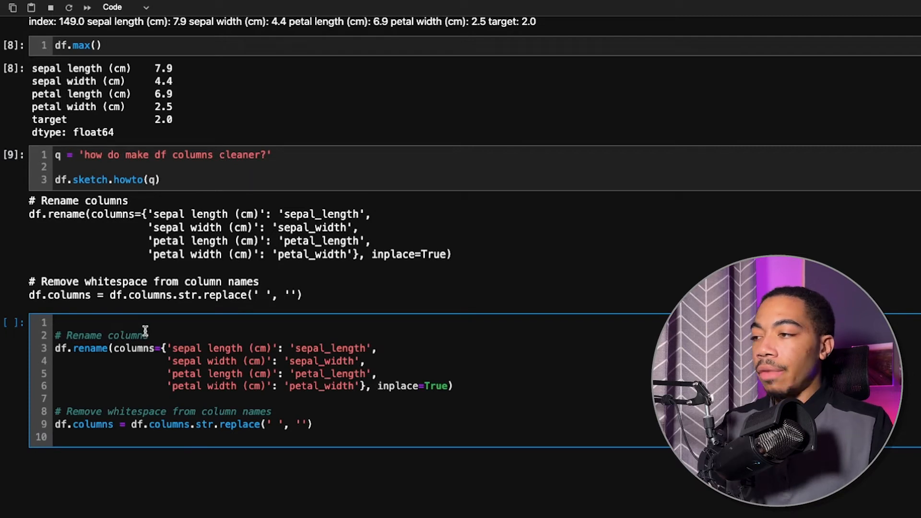
pyautogui.press('enter')
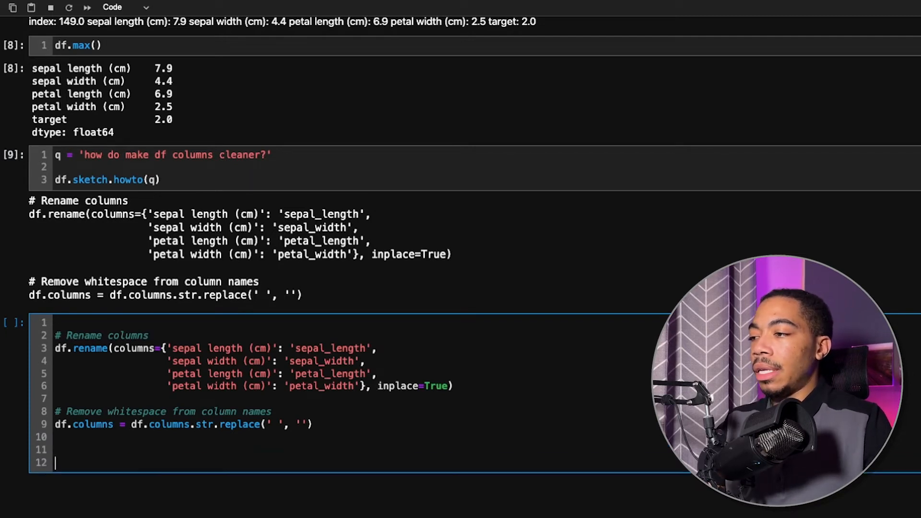
pyautogui.write('df.head()')
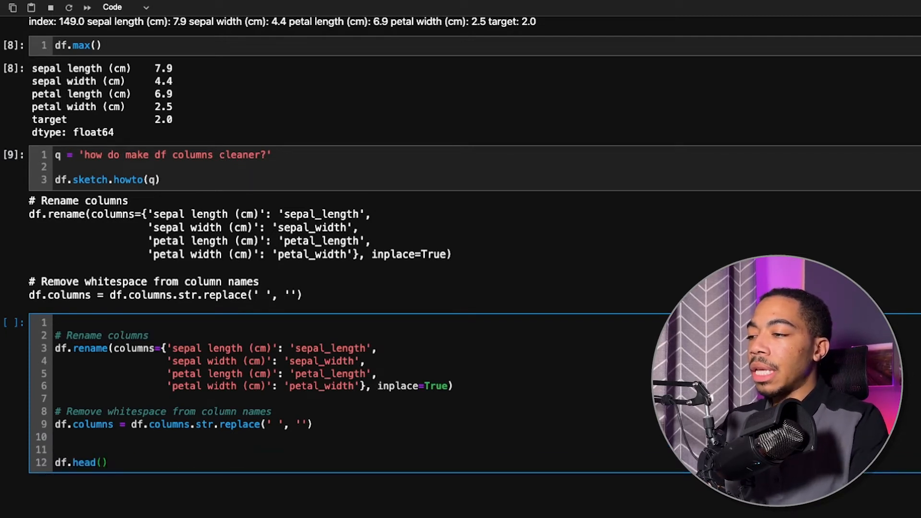
pyautogui.press('shift+enter')
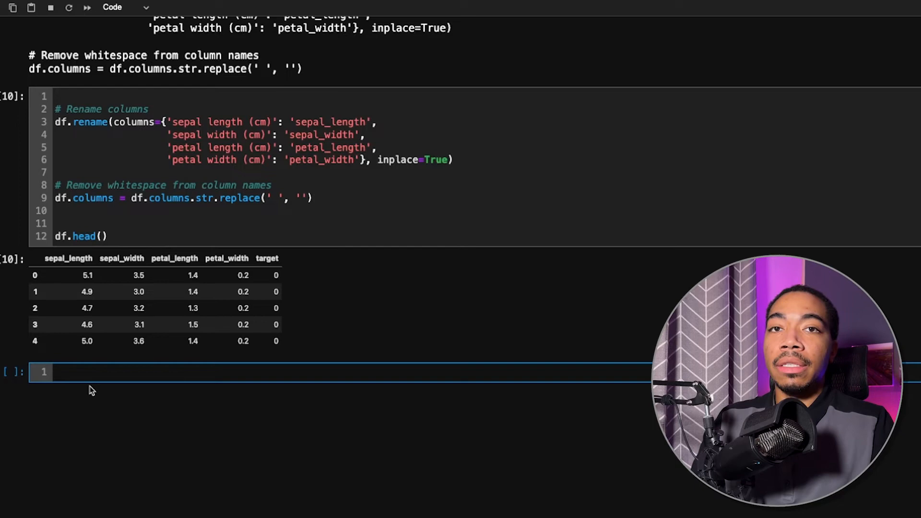
pyautogui.write("q = 'how do i make a hexplot of sepal_length vs. petal_width?")
pyautogui.write('df')
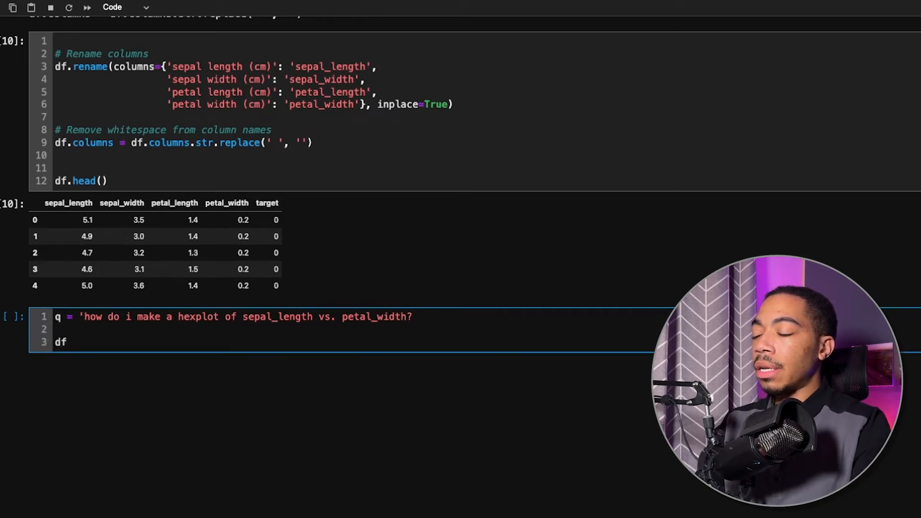
# Step: Run Sketch howto on the hexplot question to get matplotlib hexbin code
pyautogui.write('skect')
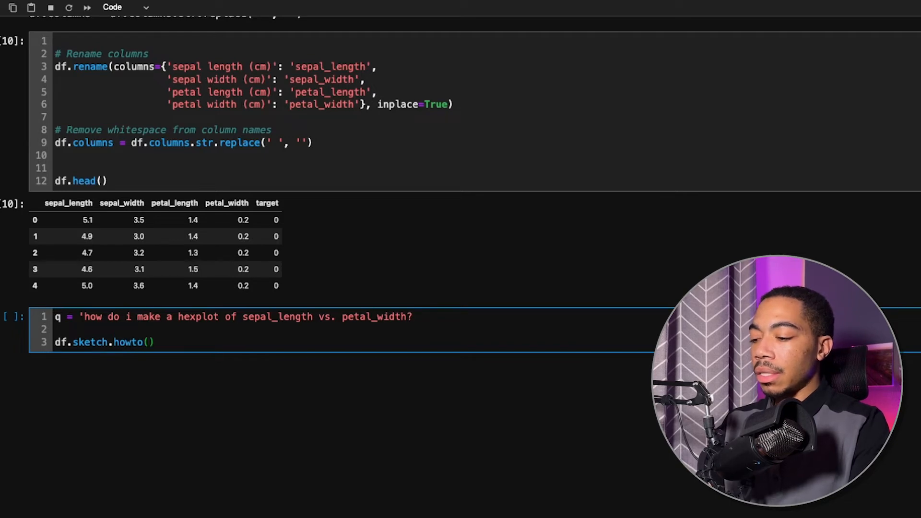
pyautogui.press('shift+enter')
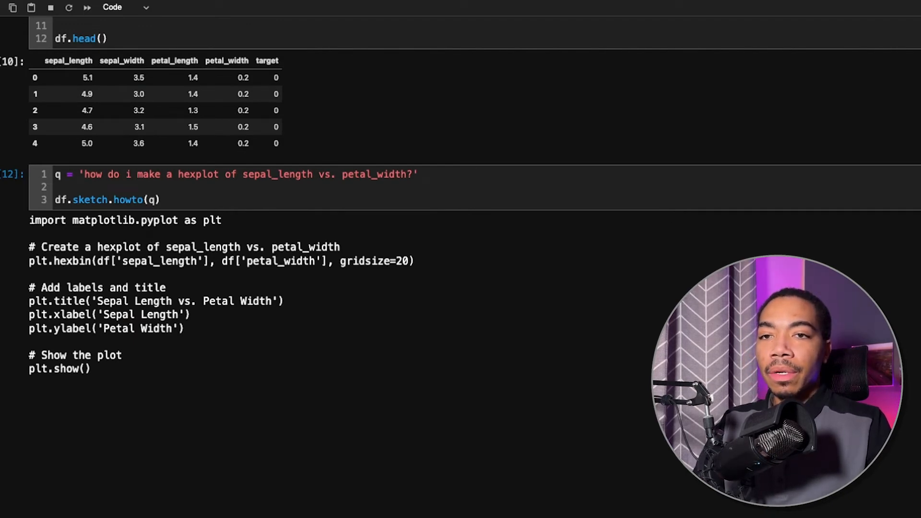
pyautogui.click(86, 8)
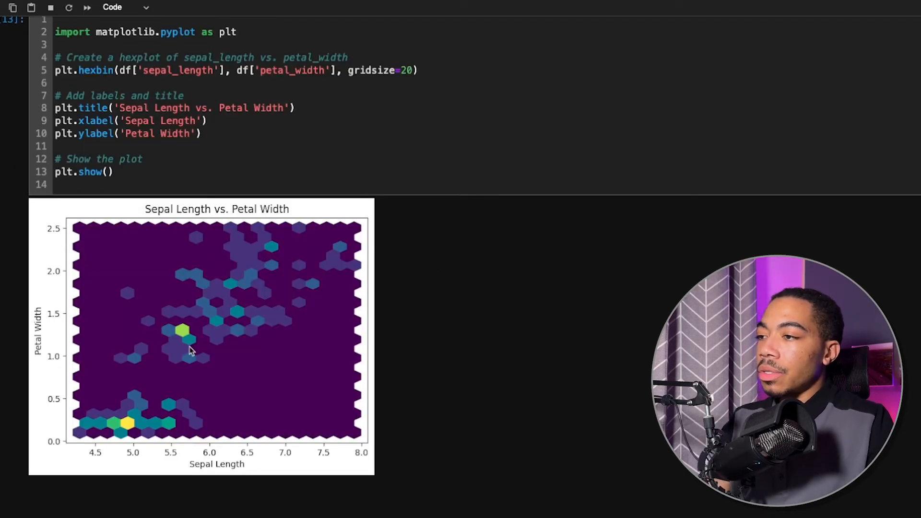
pyautogui.moveTo(212, 283)
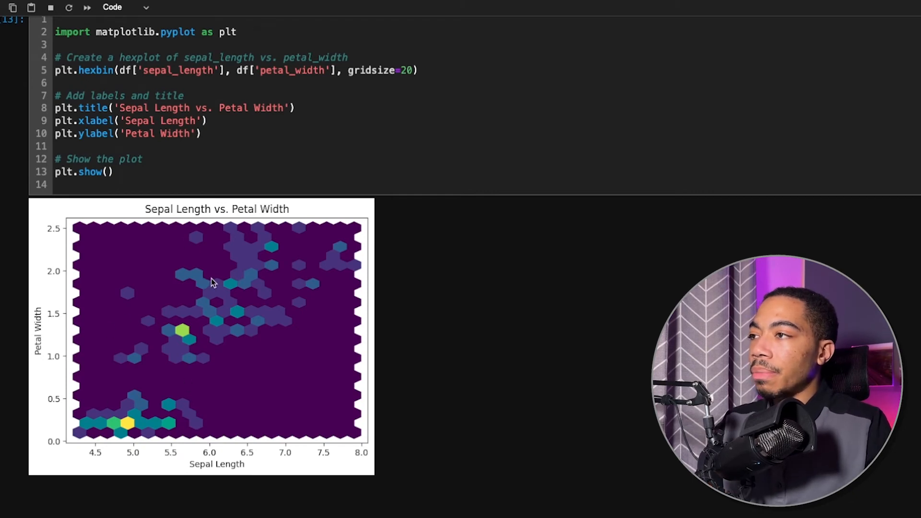
pyautogui.moveTo(239, 310)
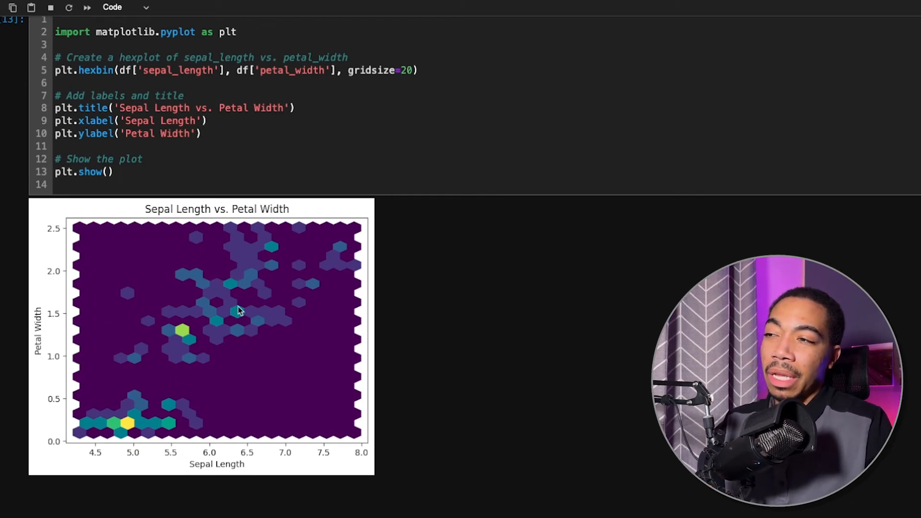
pyautogui.moveTo(157, 419)
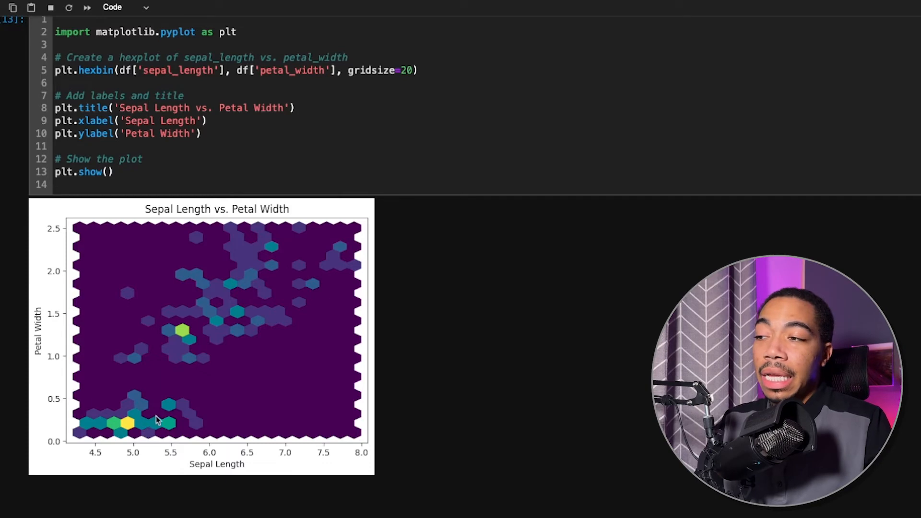
pyautogui.moveTo(173, 276)
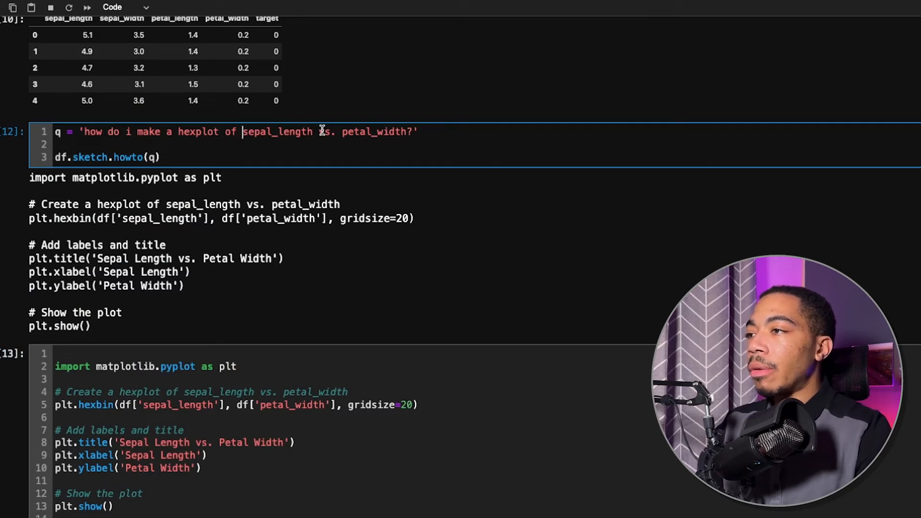
# Step: Reword the hexplot question to name both data columns and ask for seaborn
pyautogui.write('from the')
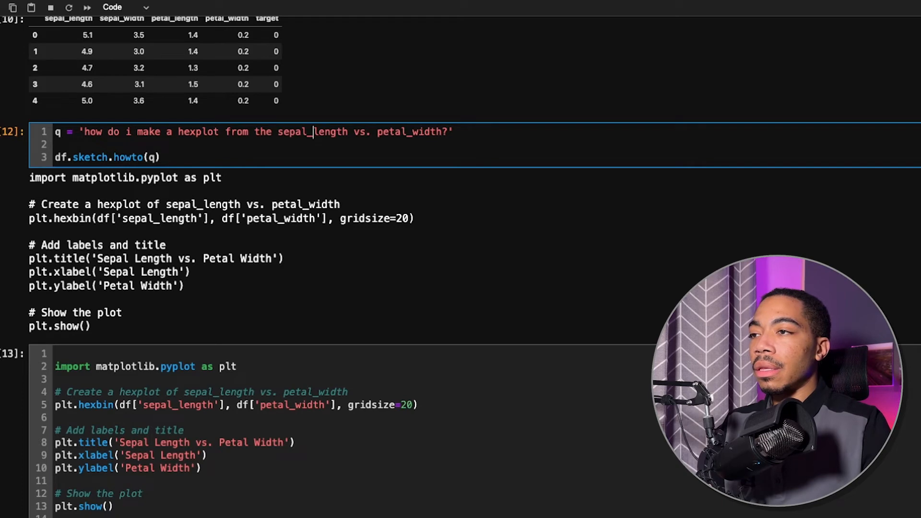
pyautogui.write('column and the')
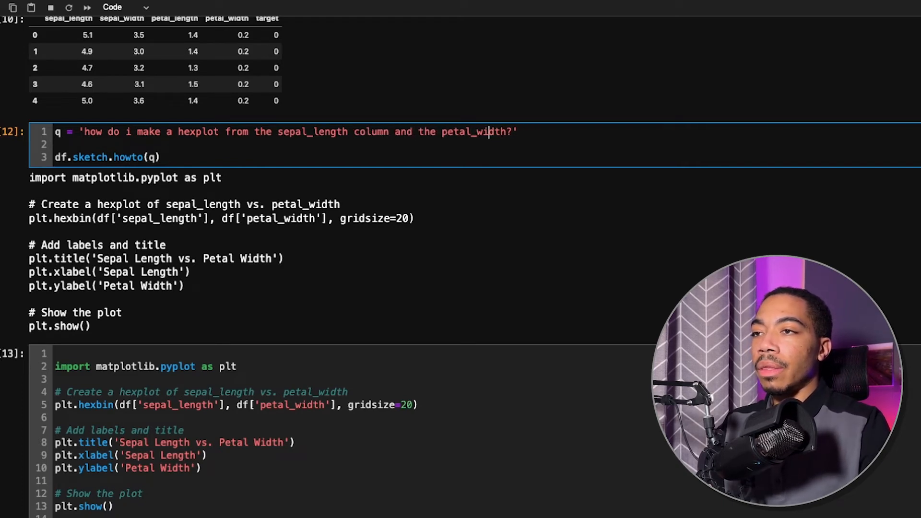
pyautogui.write('column in the dataframe df')
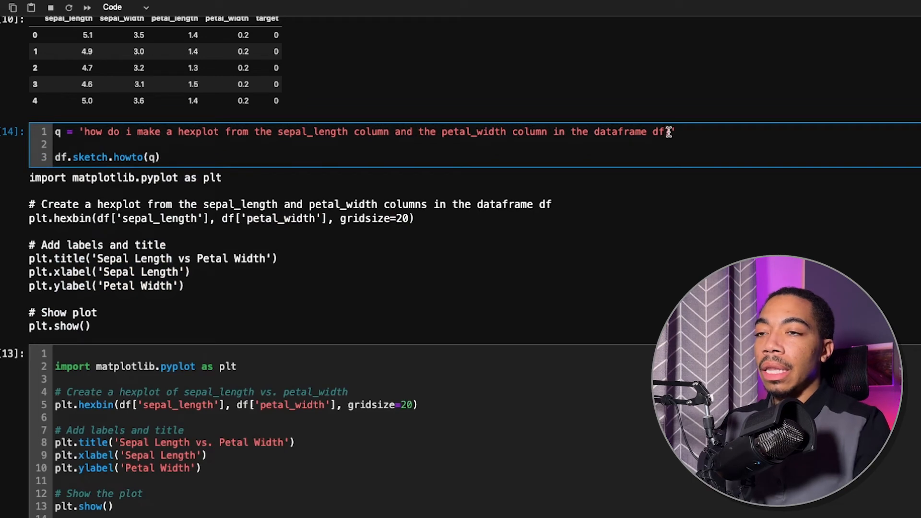
pyautogui.write('using seaborn?')
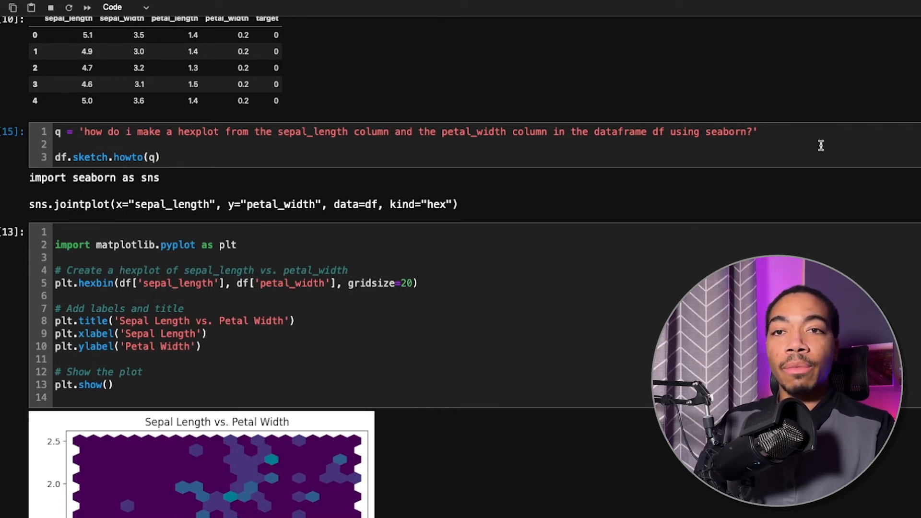
pyautogui.scroll(-3)
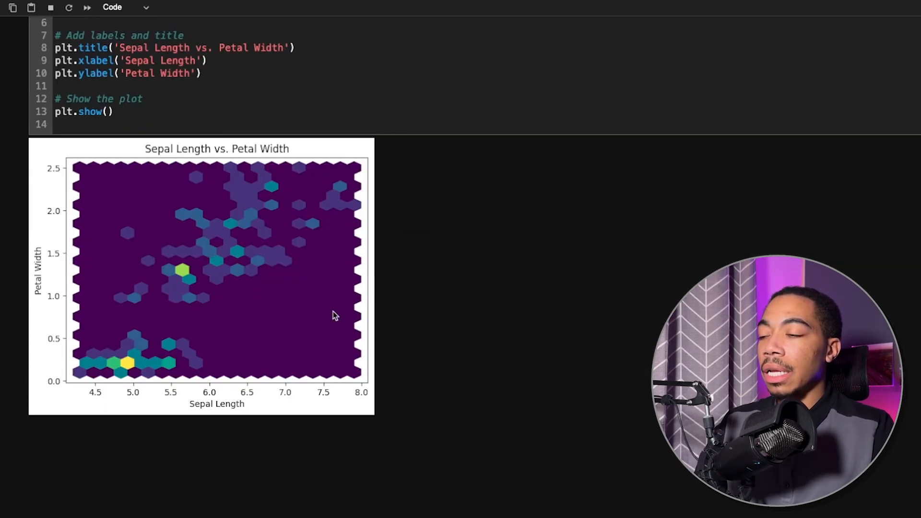
# Step: Add a new cell for the seaborn hex jointplot code and view the plot
pyautogui.click(159, 433)
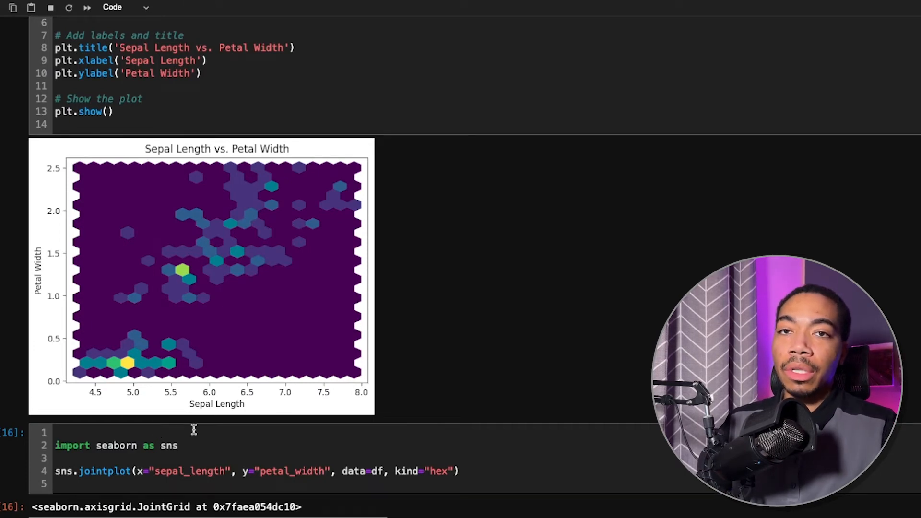
pyautogui.scroll(-3)
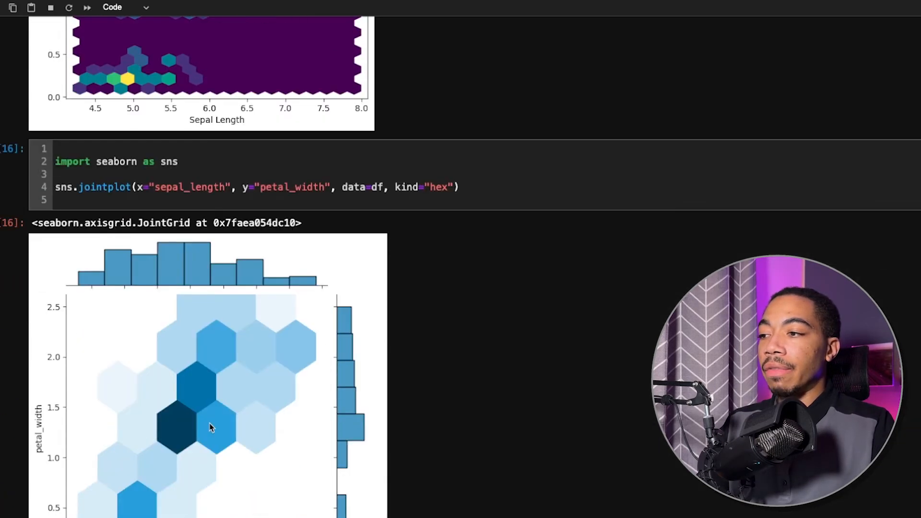
pyautogui.scroll(-3)
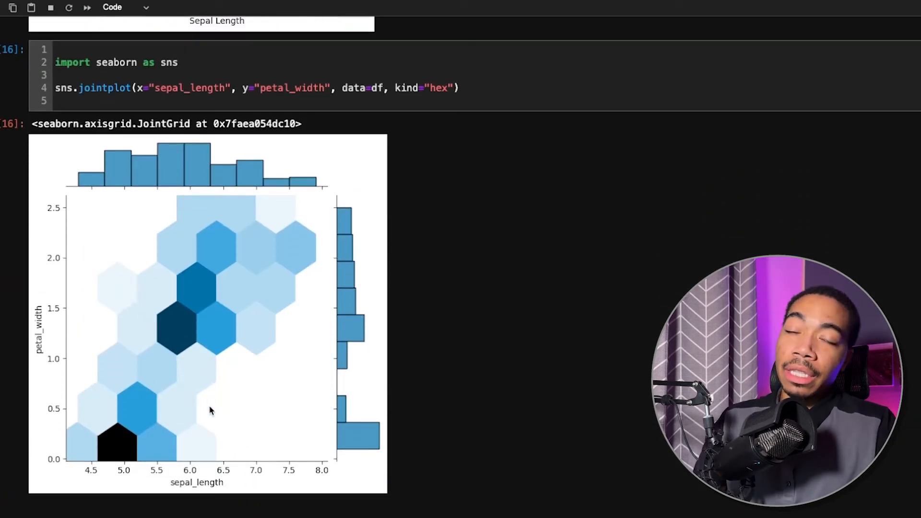
pyautogui.moveTo(223, 309)
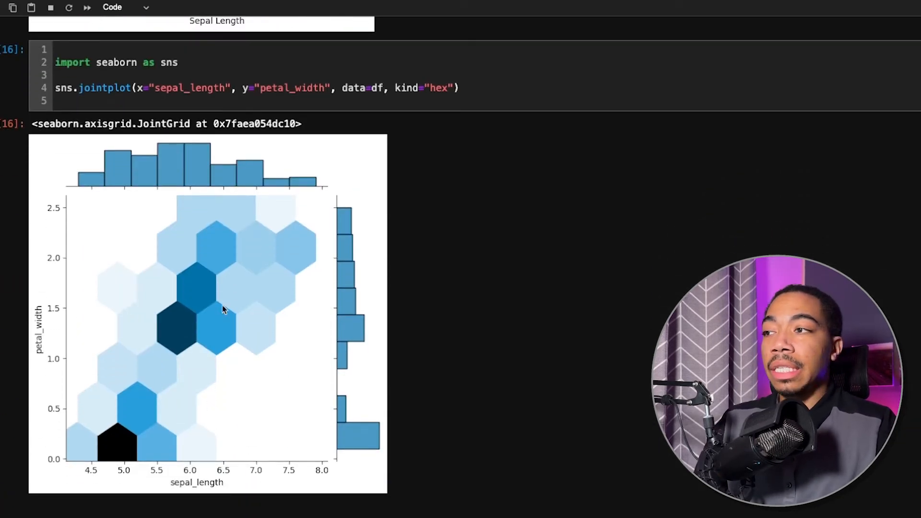
pyautogui.moveTo(225, 271)
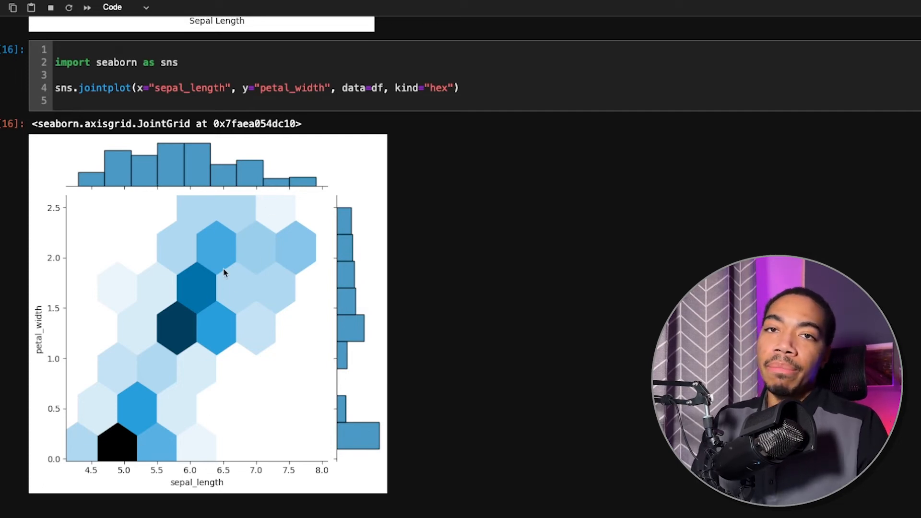
pyautogui.moveTo(232, 272)
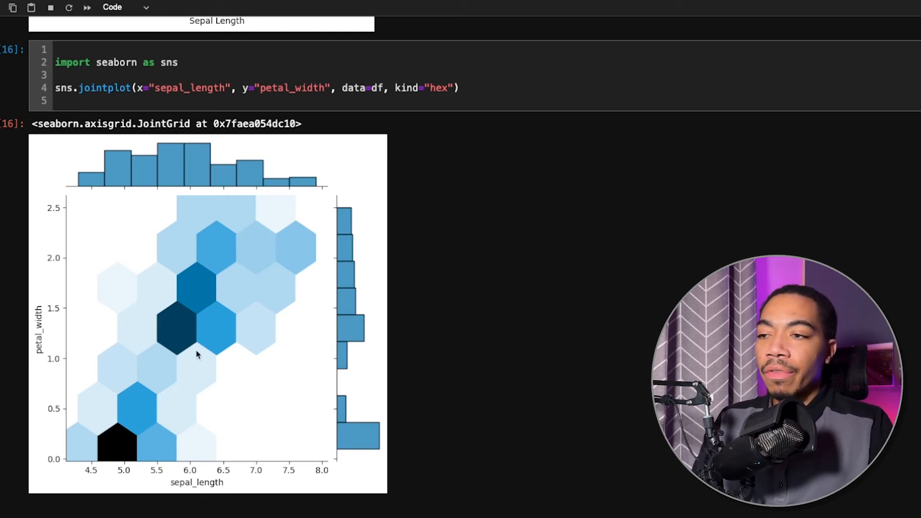
# Step: In a new cell, call df.sketch.howto(q) for mapping target values 0, 1, 2 to a, b, c
pyautogui.scroll(-3)
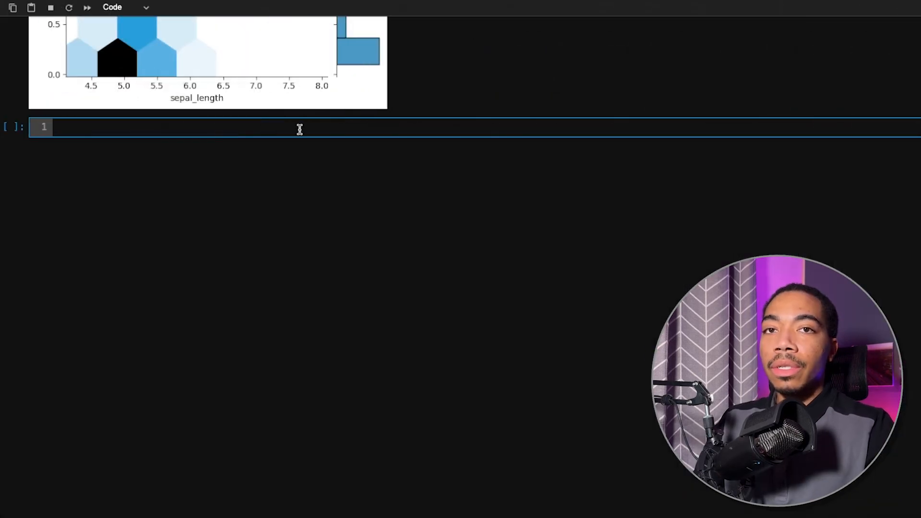
pyautogui.click(175, 126)
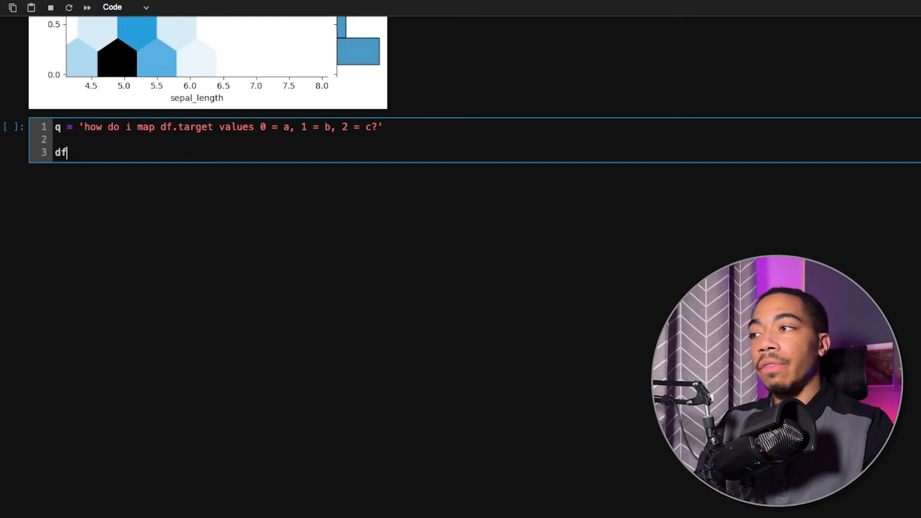
pyautogui.write('.s')
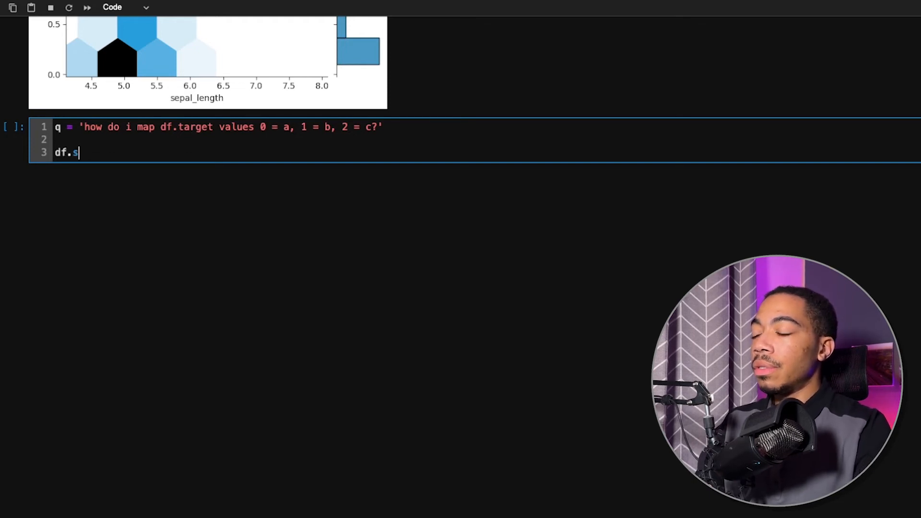
pyautogui.write('ketch.')
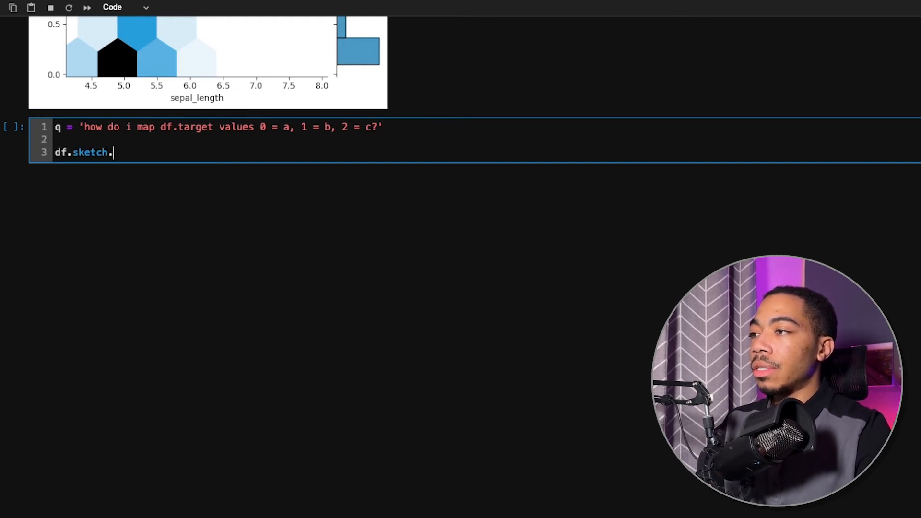
pyautogui.write('howto()')
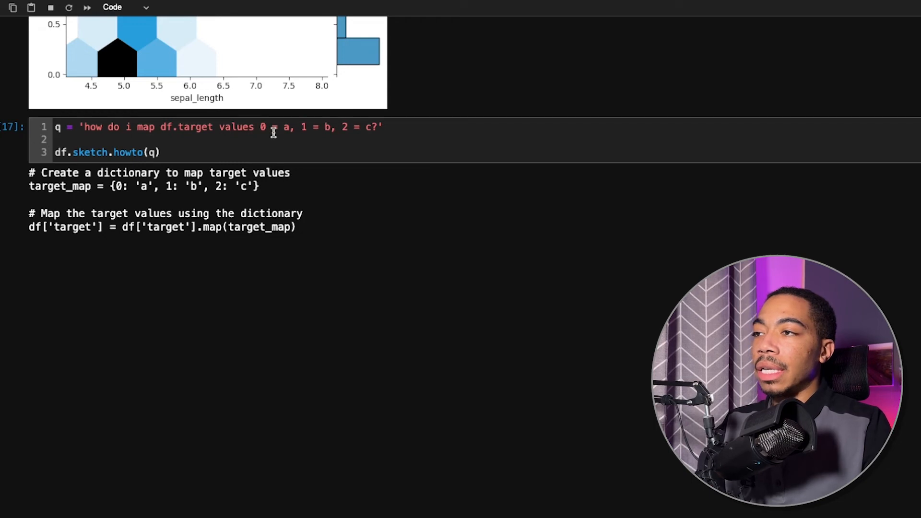
pyautogui.moveTo(296, 127)
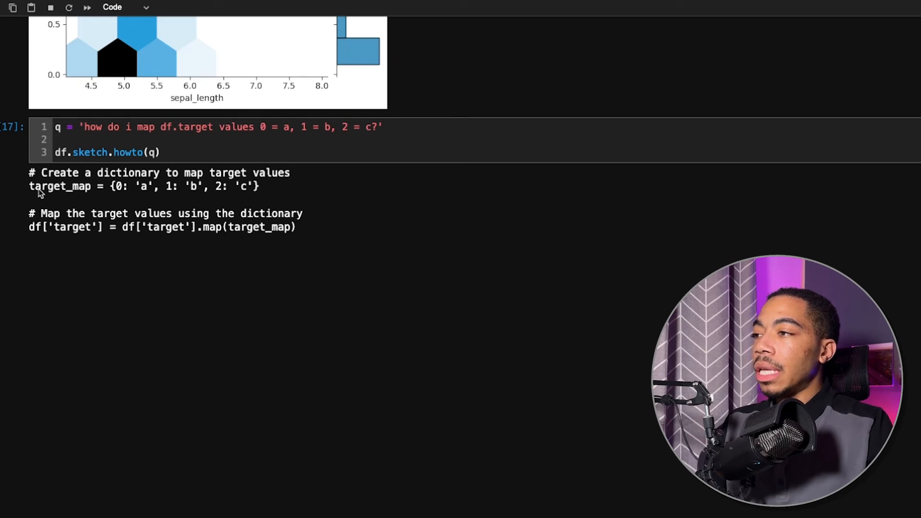
pyautogui.moveTo(276, 191)
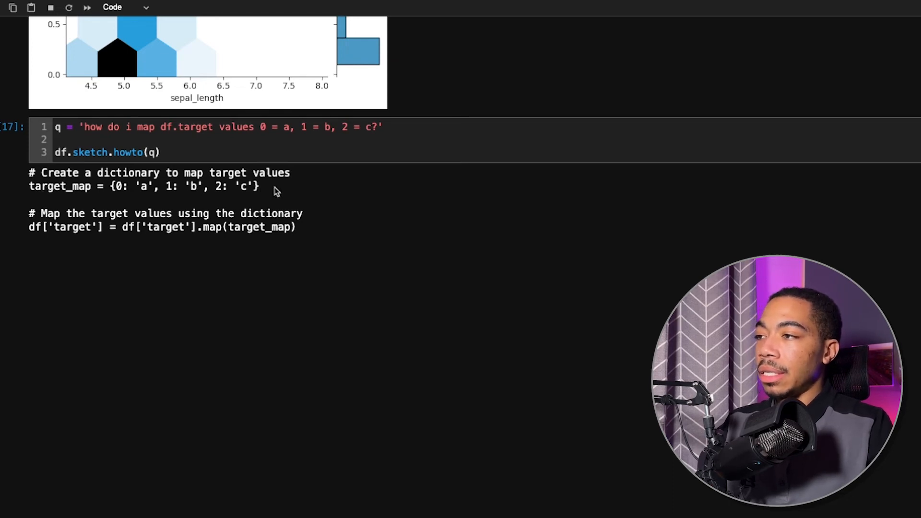
pyautogui.moveTo(249, 227)
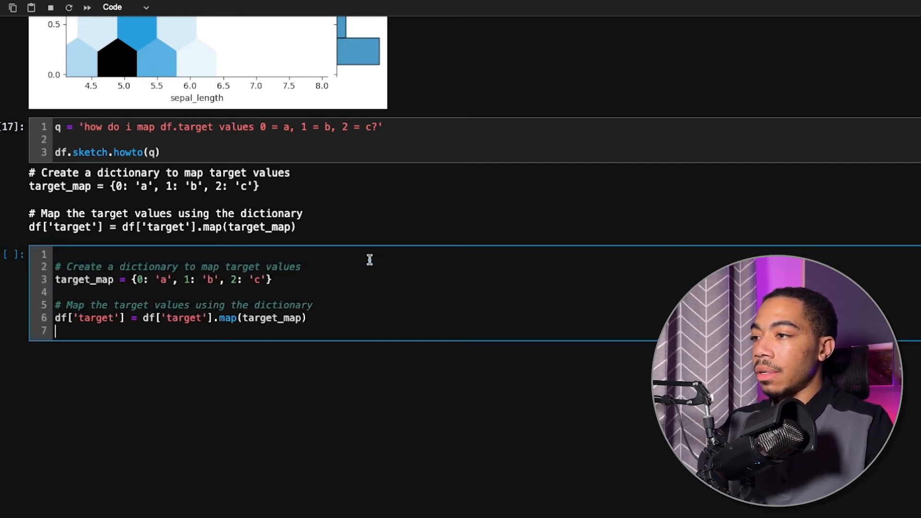
# Step: Run the dictionary map code with df.head() to show target 'a'
pyautogui.write('df.')
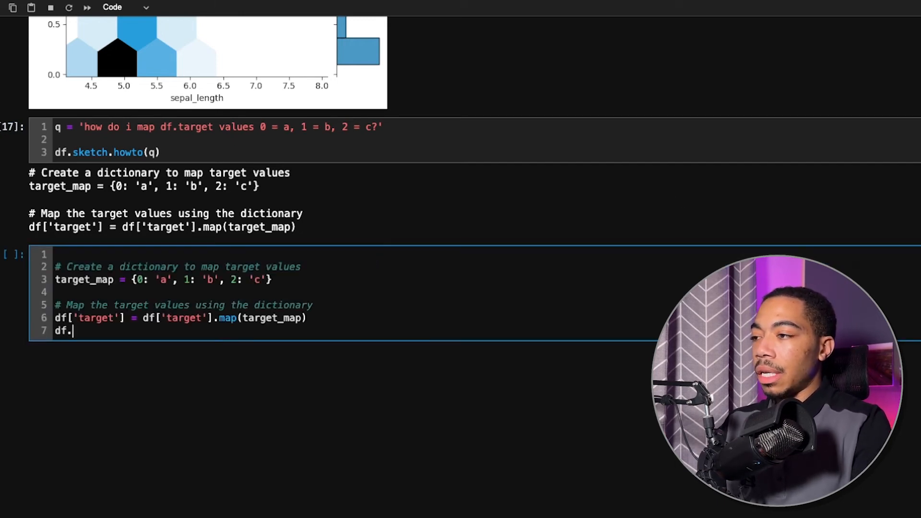
pyautogui.write('head()')
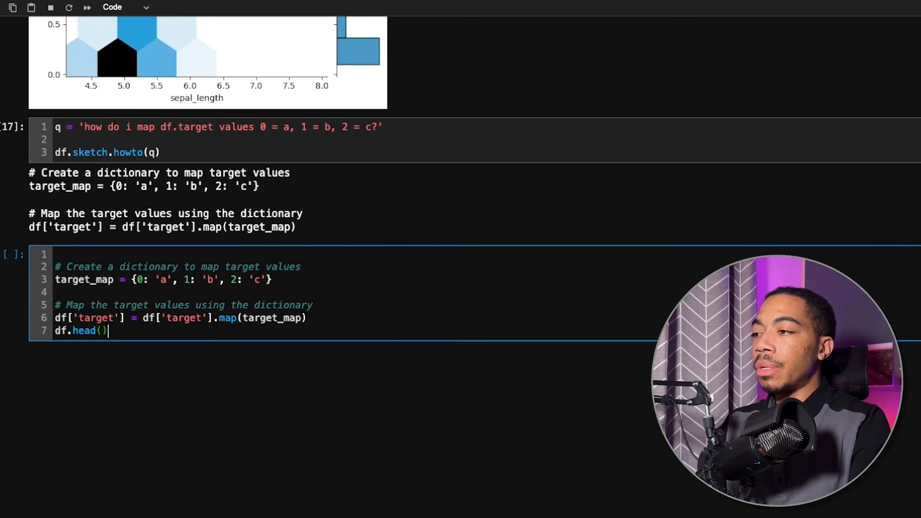
pyautogui.press('shift+enter')
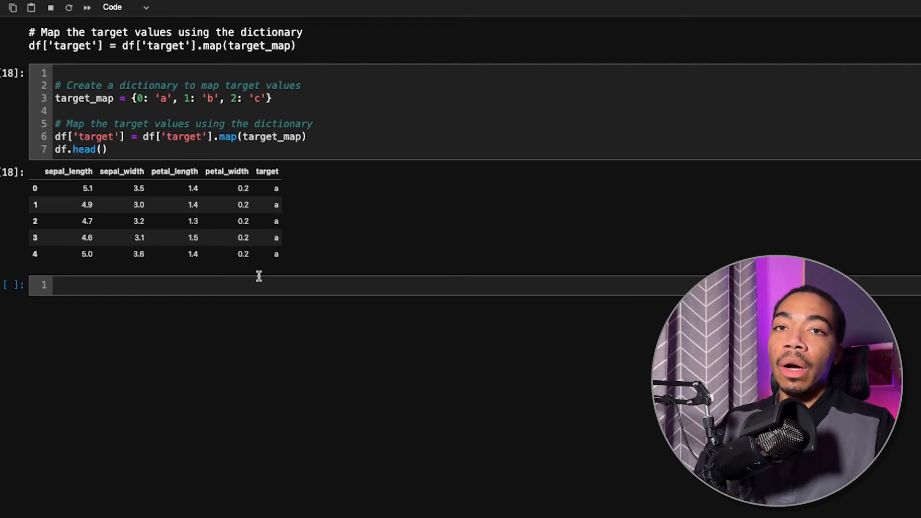
# Step: Run the Sketch-returned PCA code plotting the first two components in plotly, coloured by target
pyautogui.scroll(3)
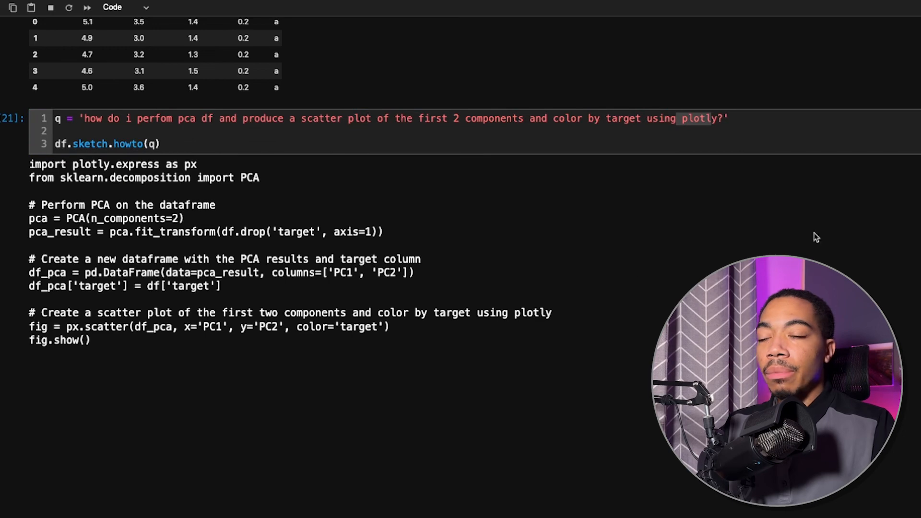
pyautogui.moveTo(277, 303)
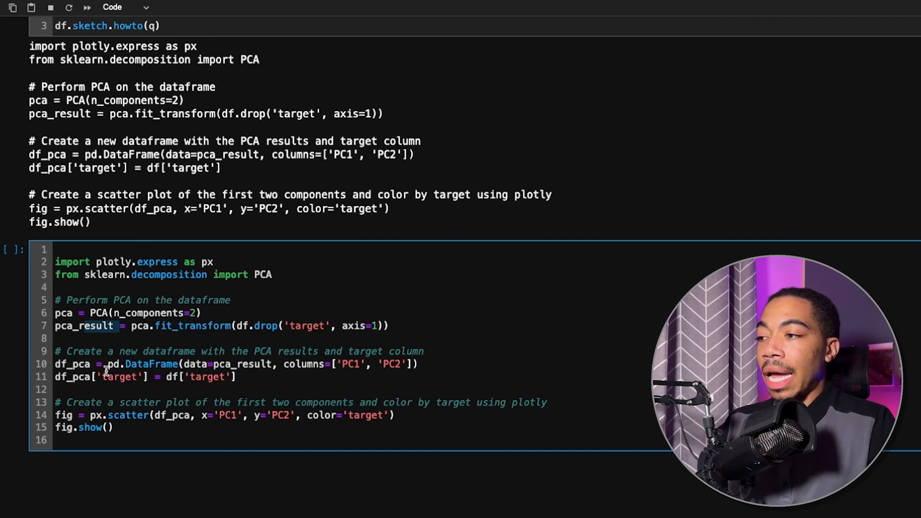
pyautogui.scroll(-3)
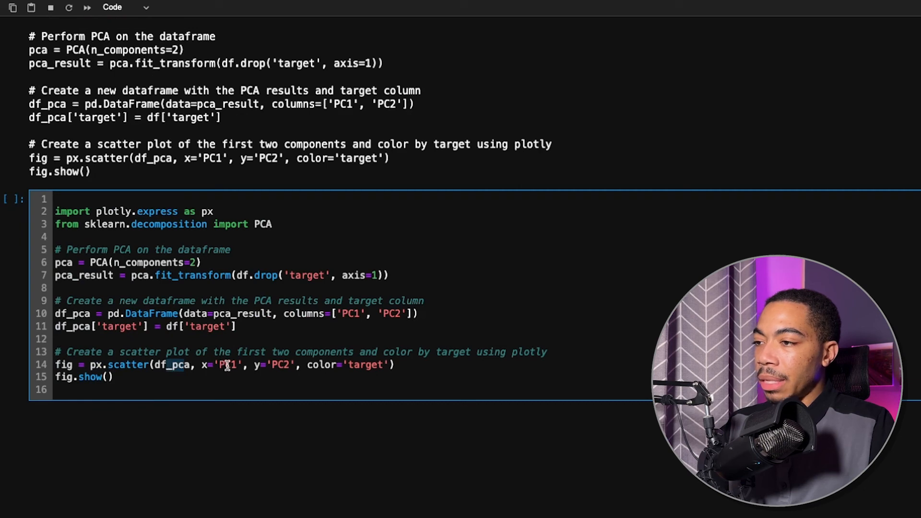
pyautogui.moveTo(360, 365)
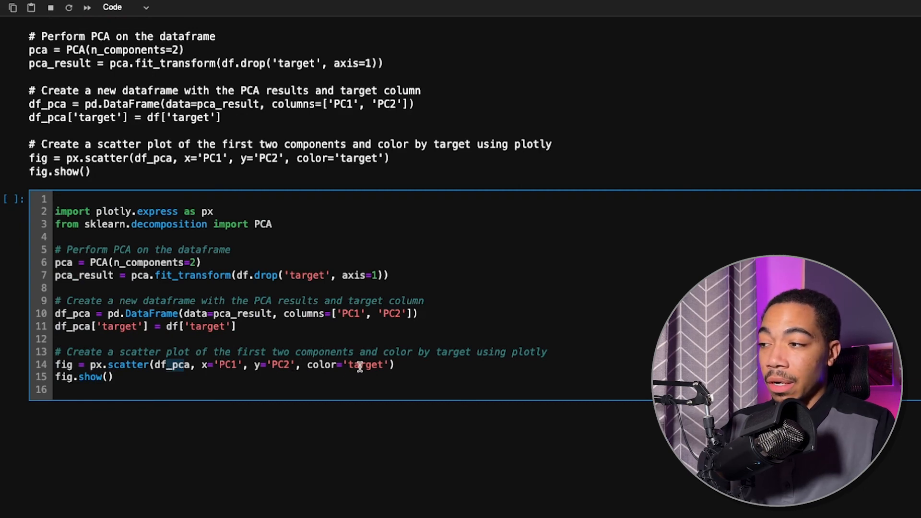
pyautogui.press('Shift+Enter')
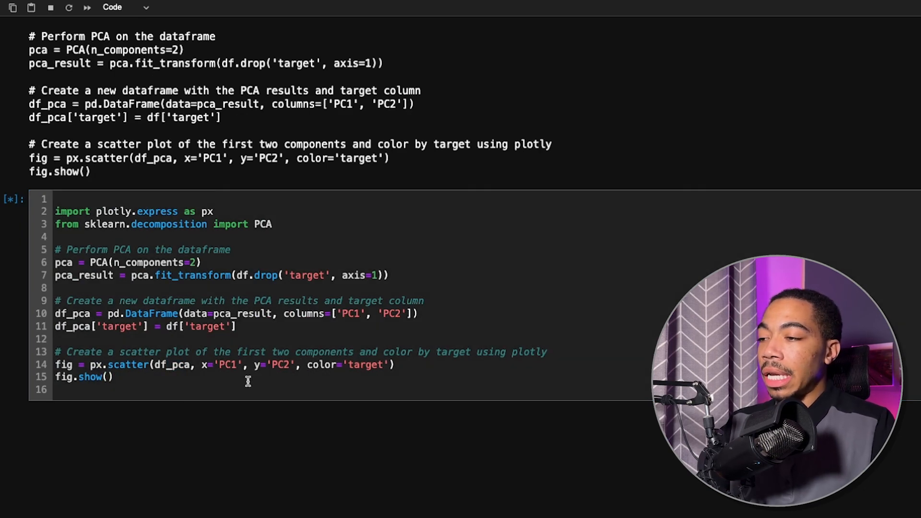